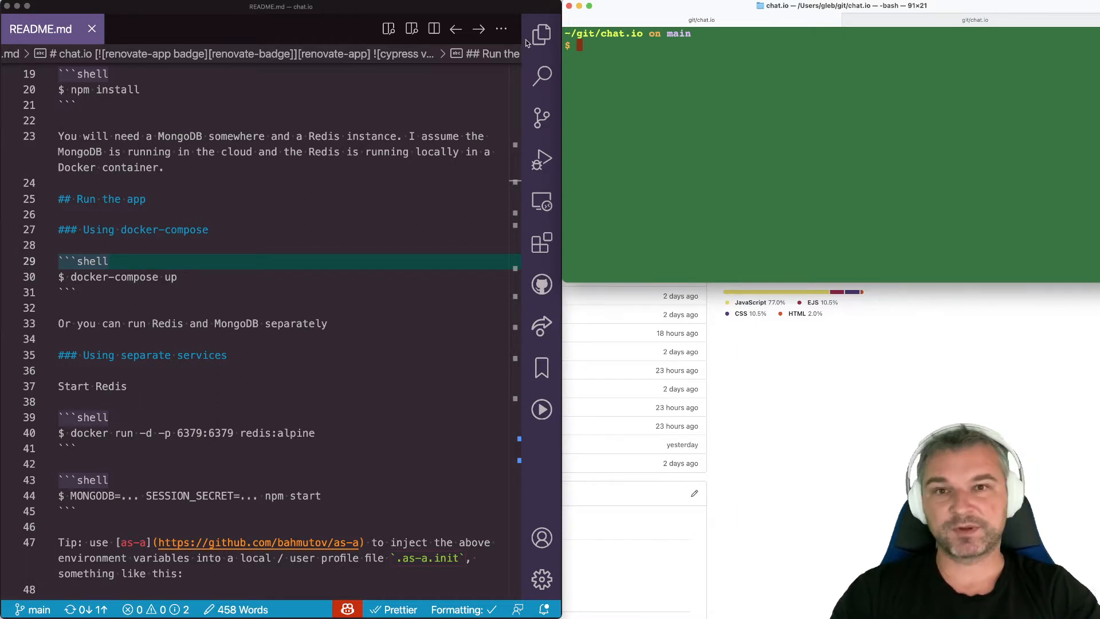
# - Review docker-compose.yml from the Explorer: redis and mongo services with ports and root credentials
pyautogui.click(539, 34)
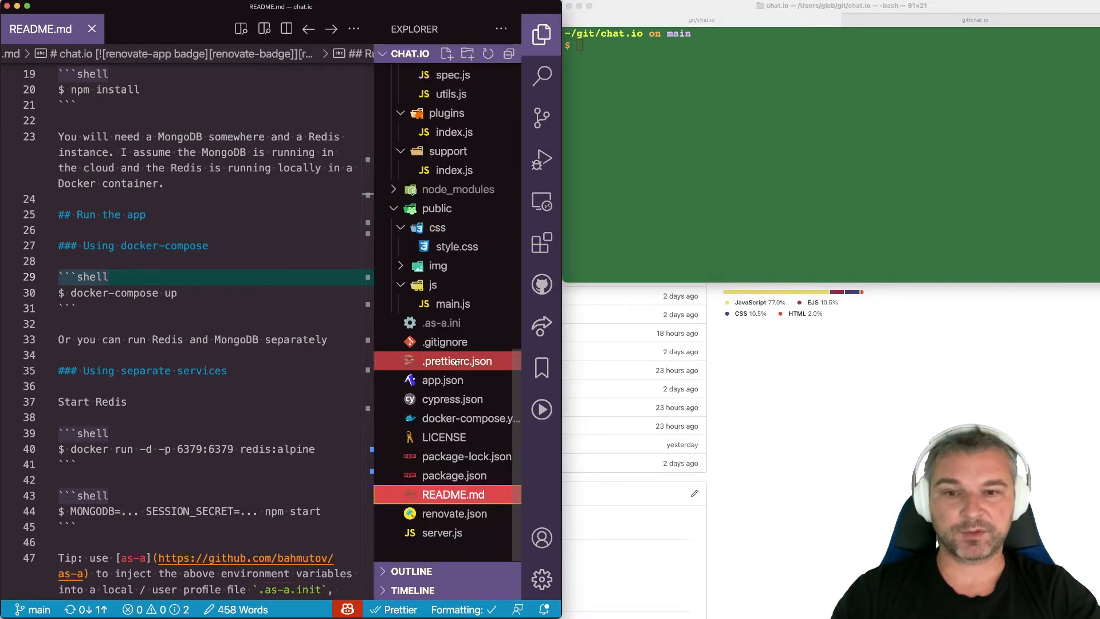
pyautogui.click(471, 418)
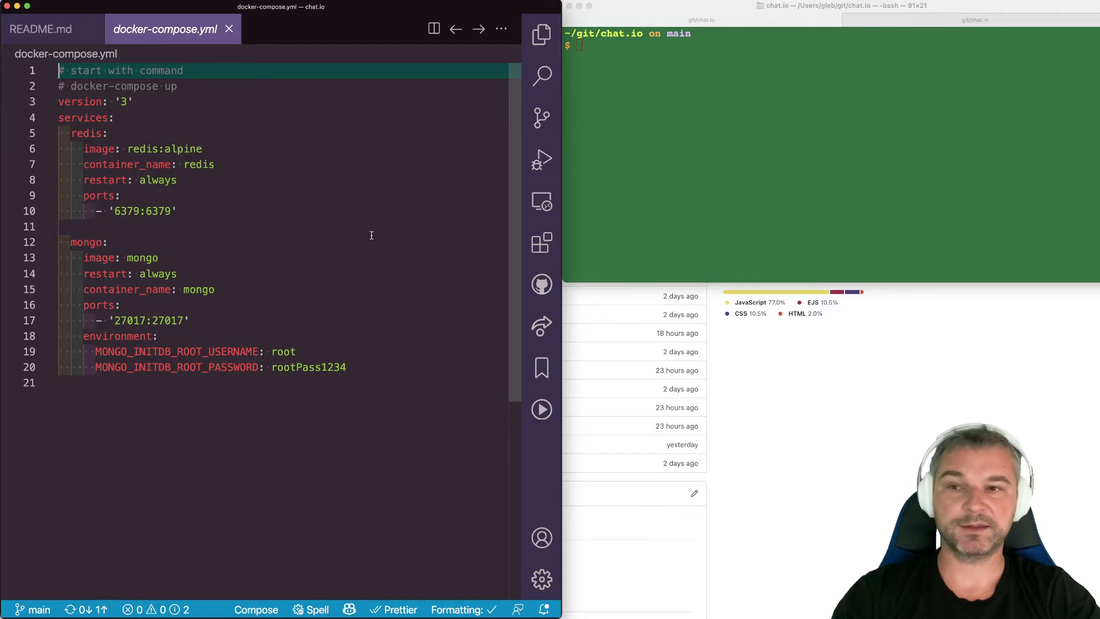
pyautogui.click(103, 117)
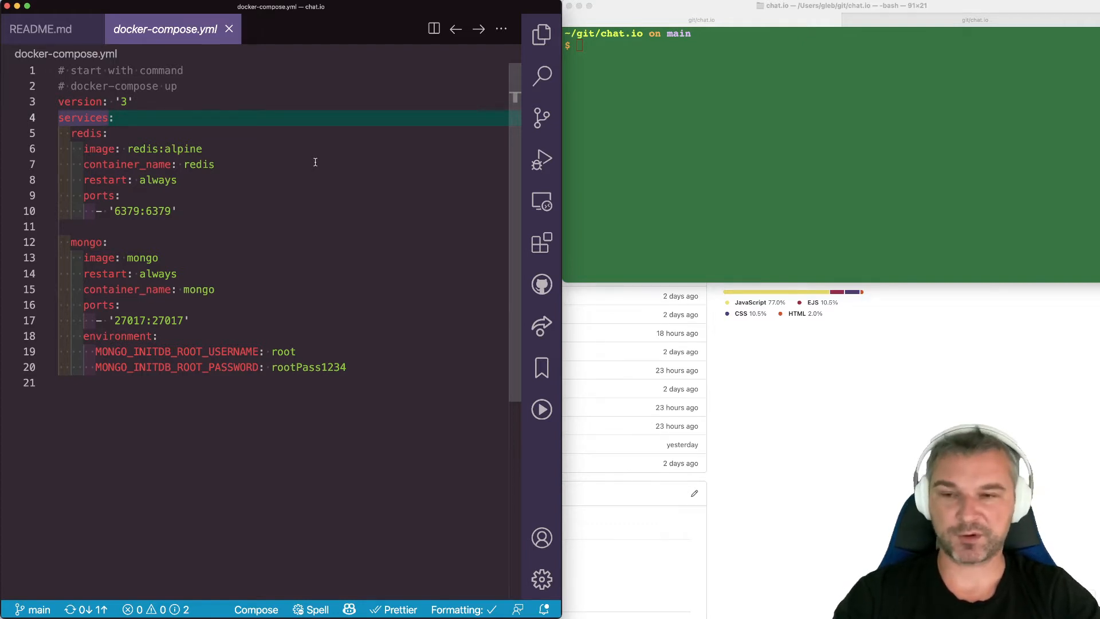
pyautogui.click(201, 149)
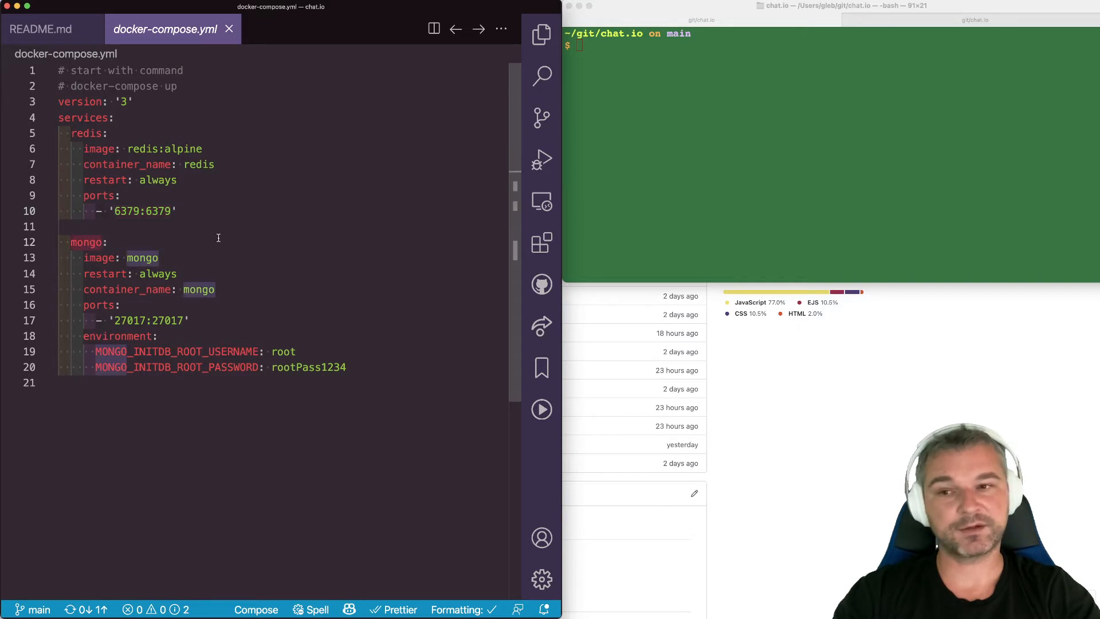
pyautogui.click(123, 321)
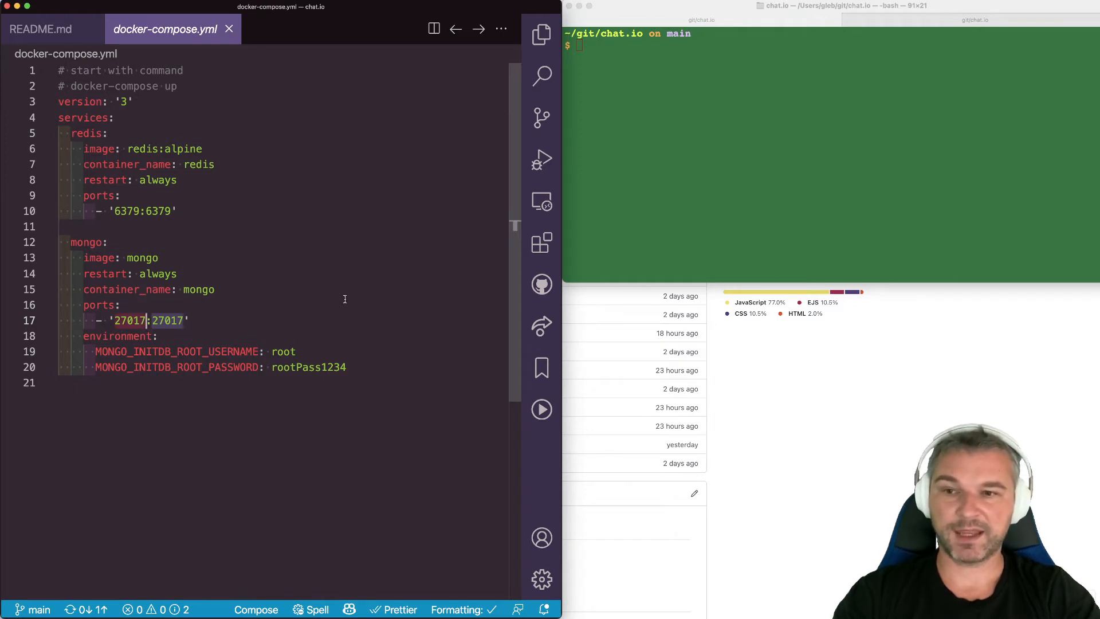
pyautogui.moveTo(257, 334)
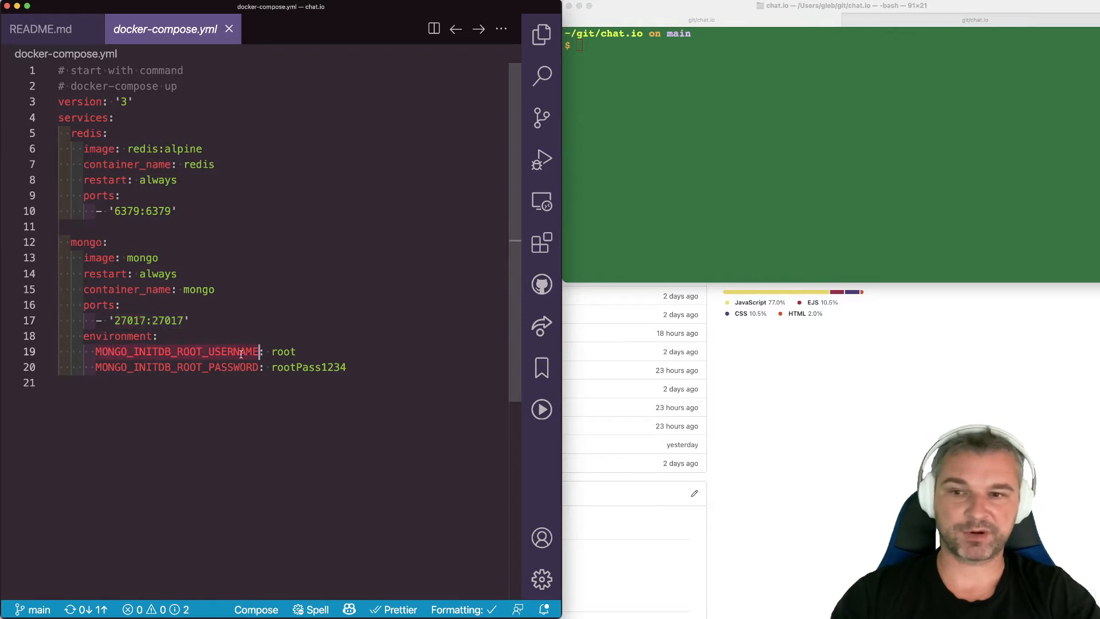
pyautogui.moveTo(324, 399)
pyautogui.write('.as')
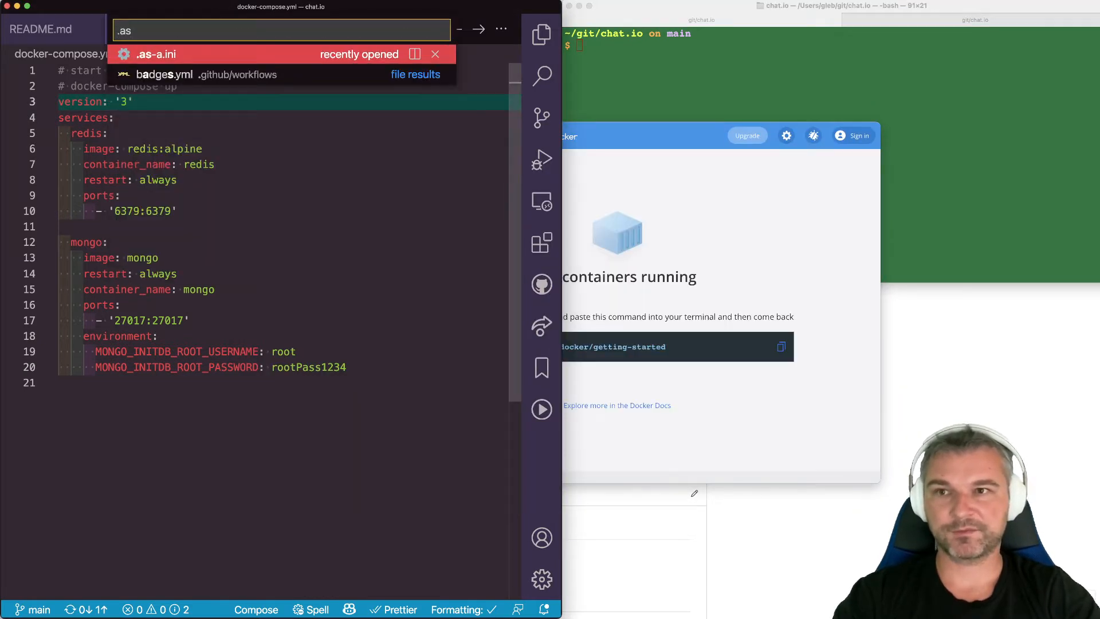
# - Review SESSION_SECRET and MONGODB in .as-a.ini, then return to docker-compose.yml
pyautogui.click(155, 54)
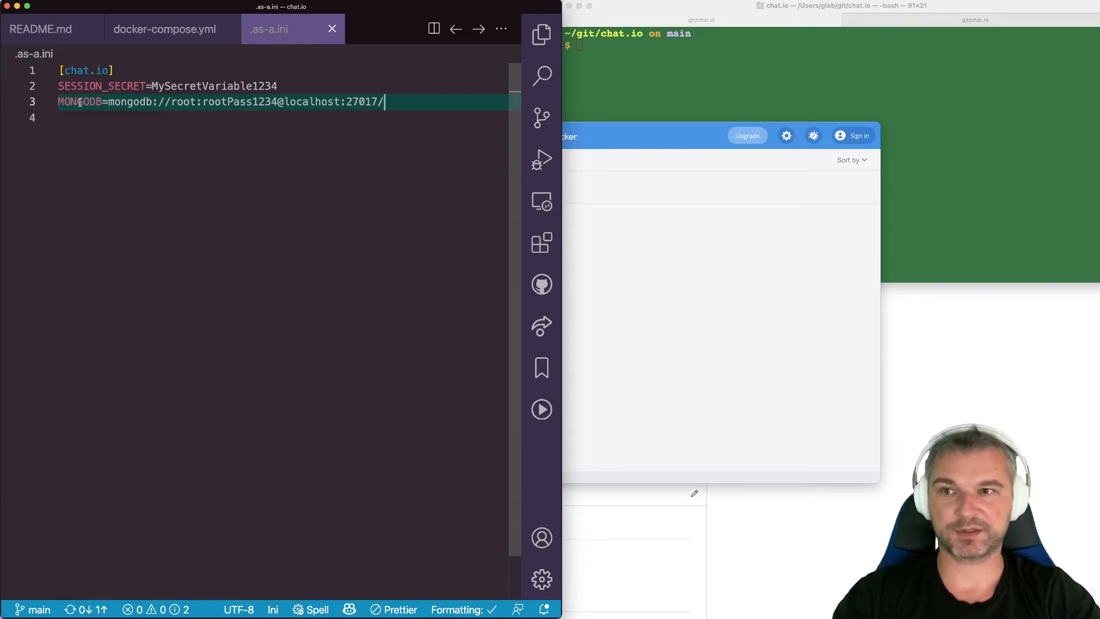
pyautogui.click(148, 133)
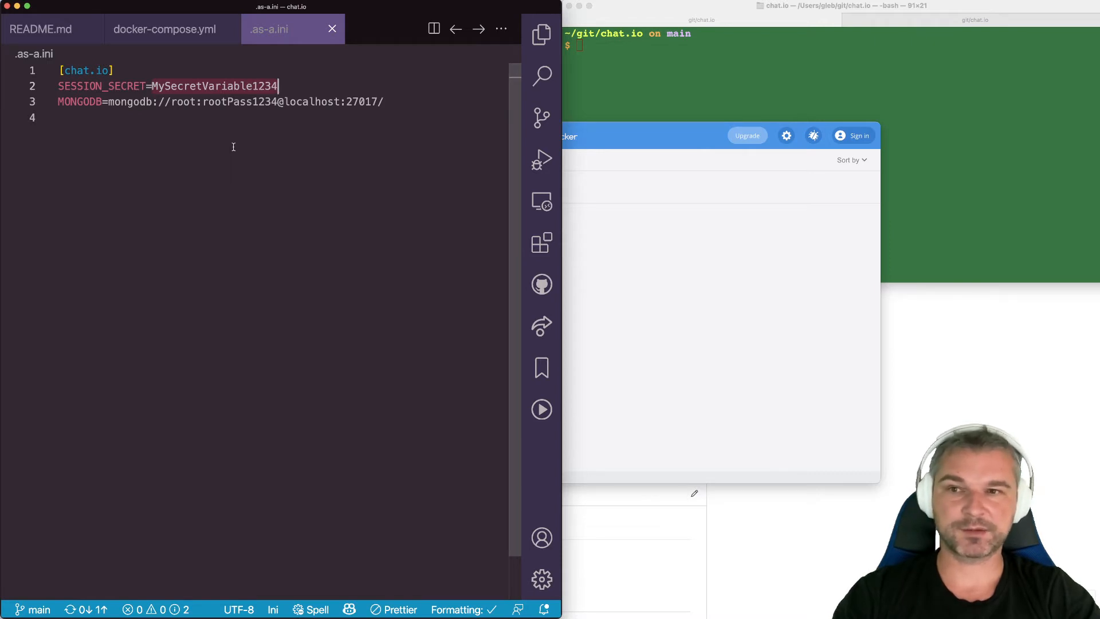
pyautogui.click(179, 102)
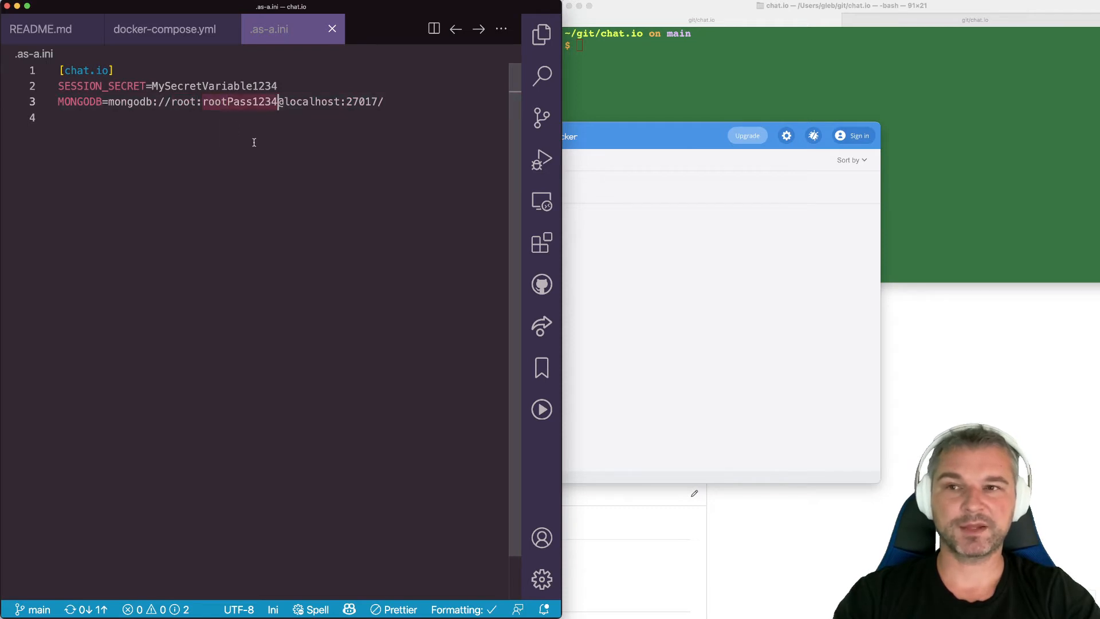
pyautogui.click(164, 29)
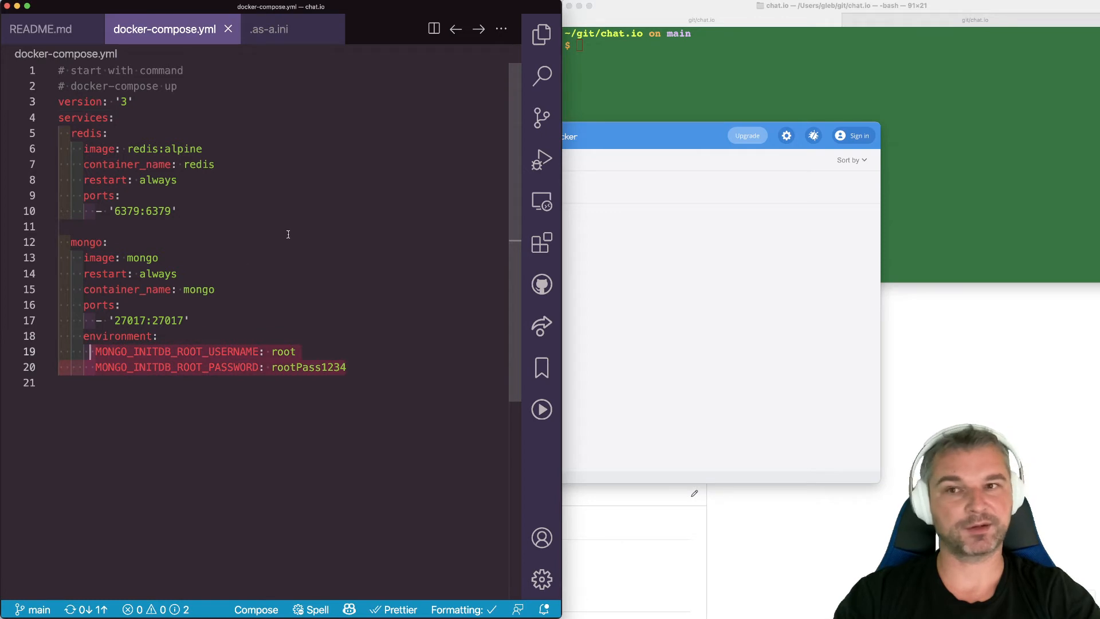
# - Start redis and mongo with docker-compose up -d and confirm both running via docker ps
pyautogui.write('docker-compose up')
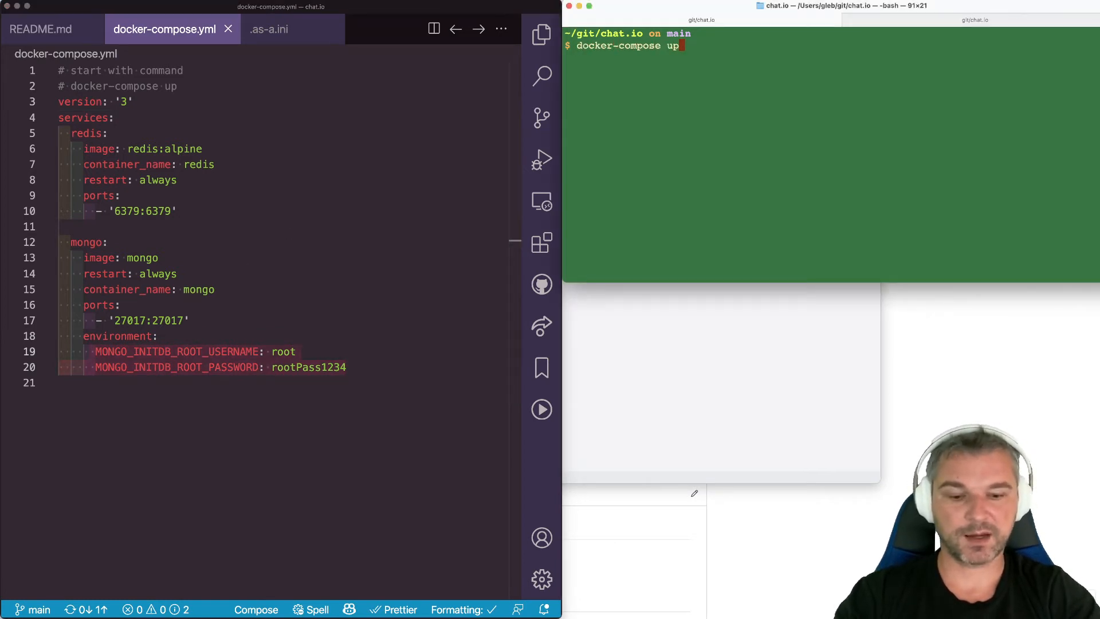
pyautogui.write('-d')
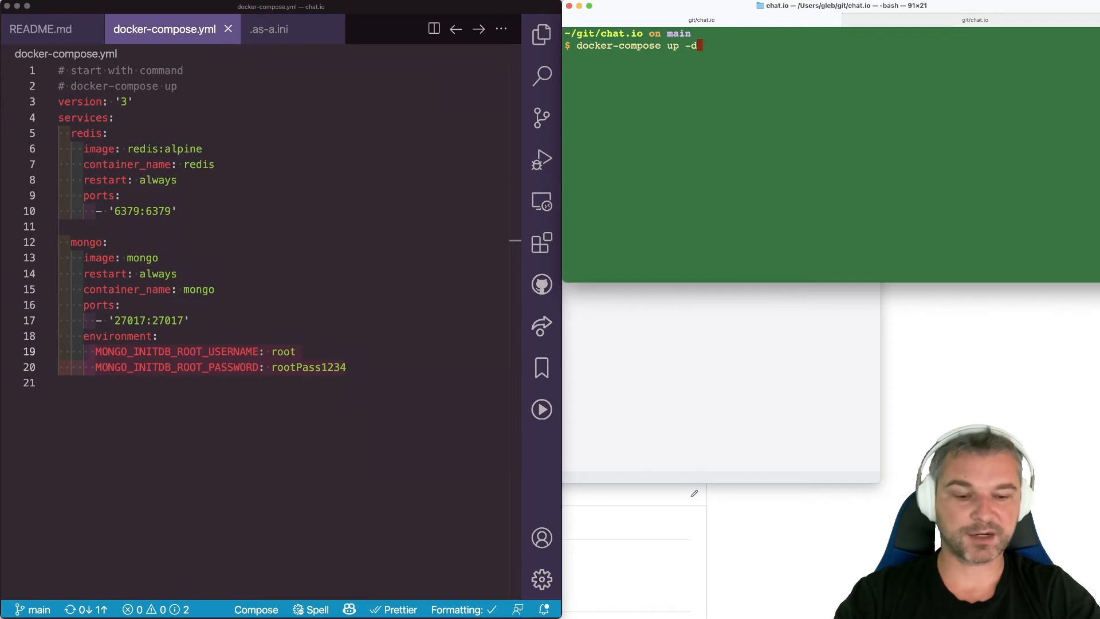
pyautogui.press('Return')
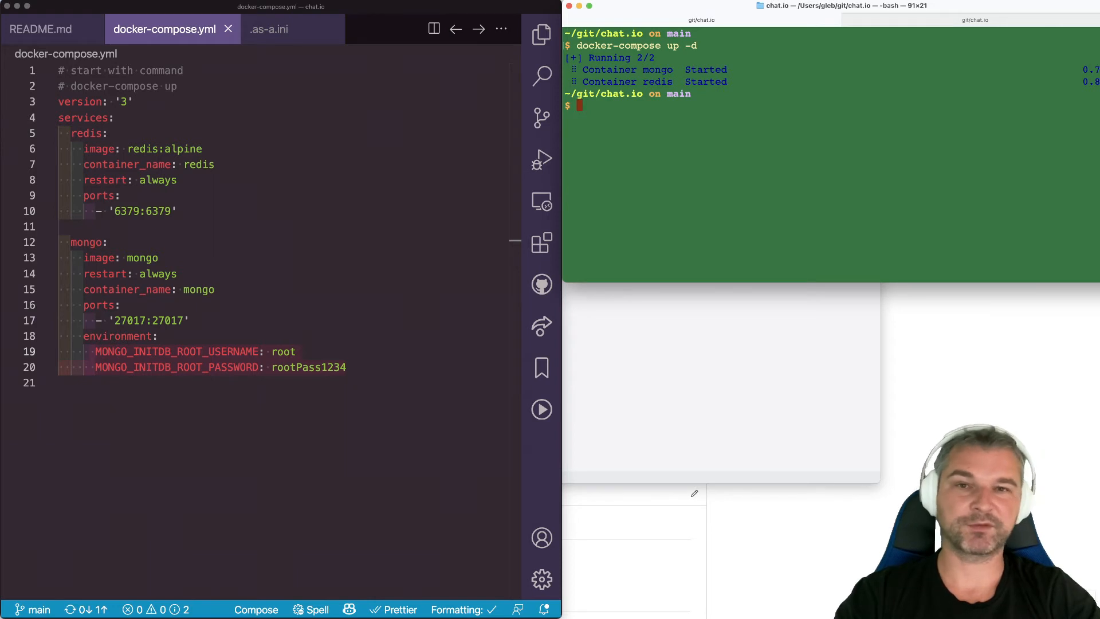
pyautogui.moveTo(851, 115)
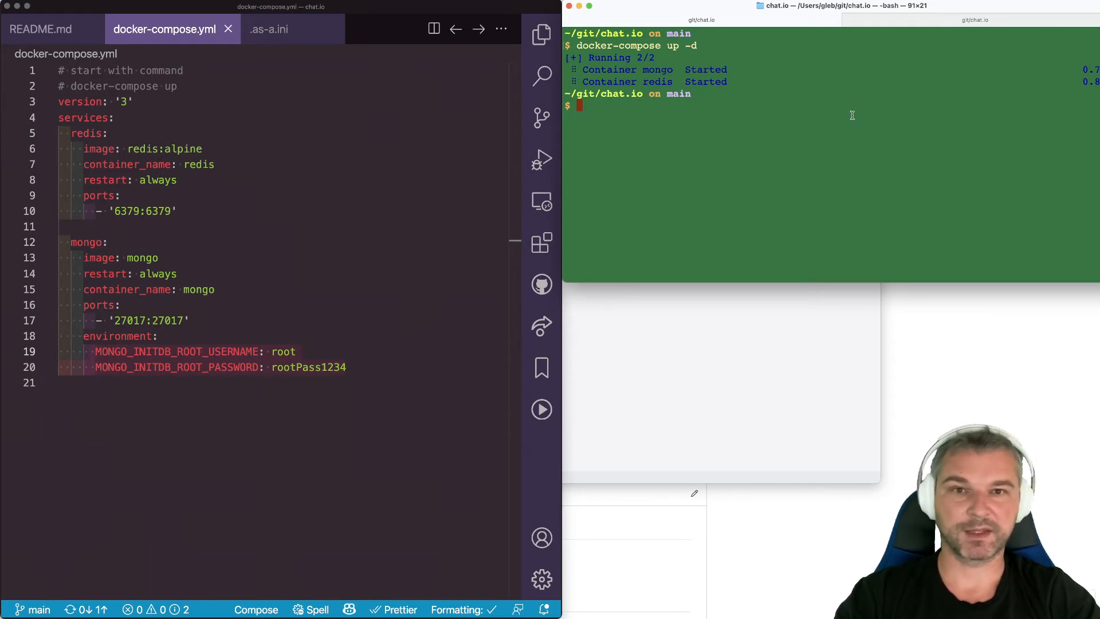
pyautogui.write('docker ps')
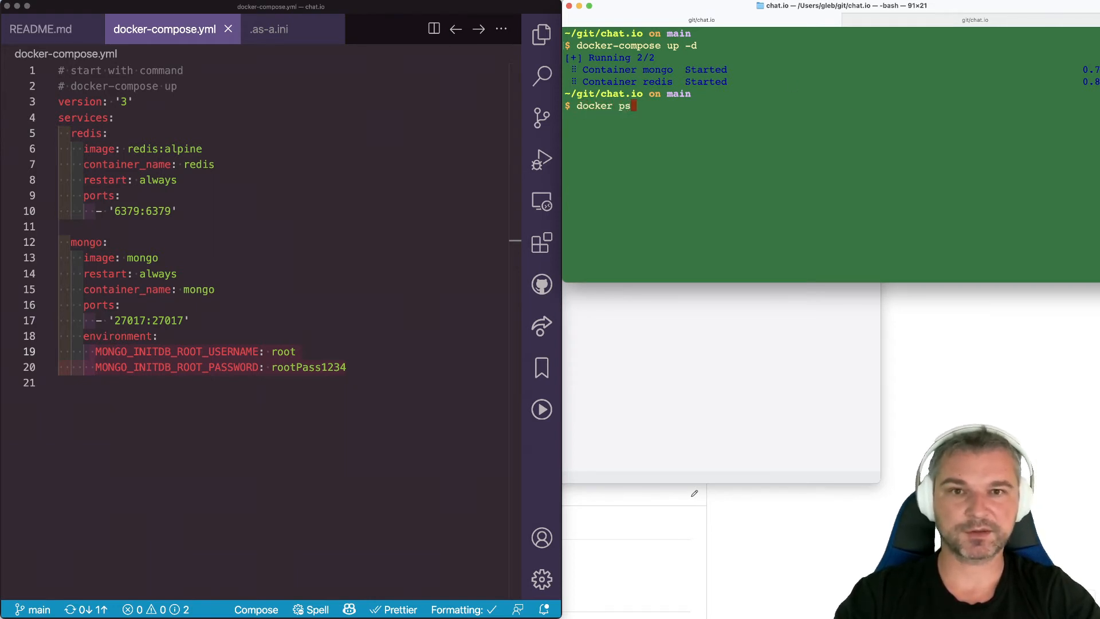
pyautogui.press('Return')
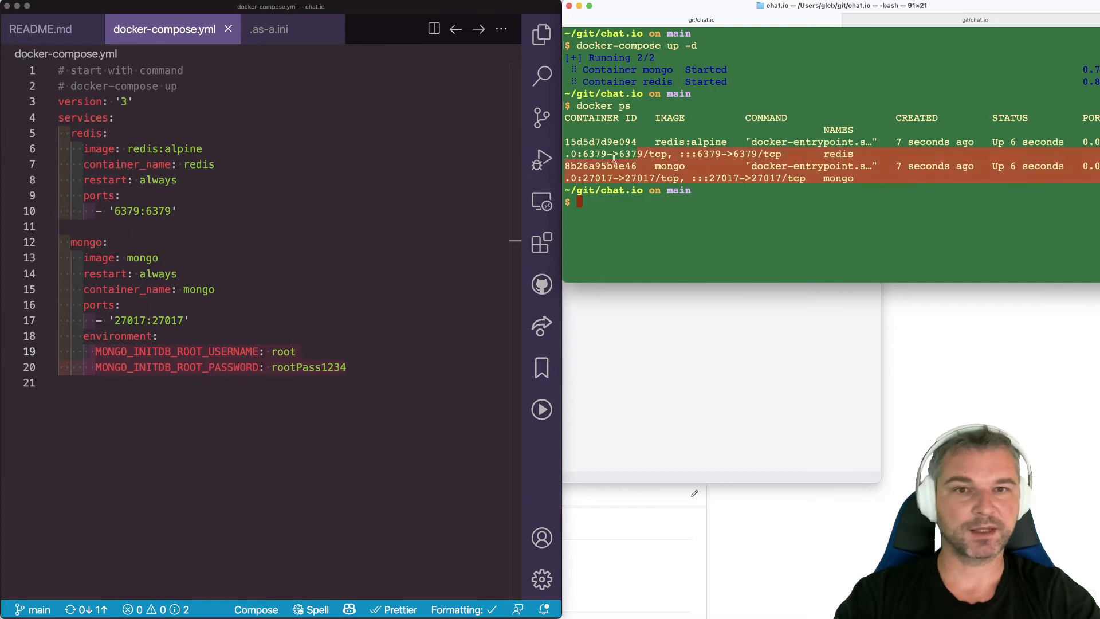
pyautogui.moveTo(869, 199)
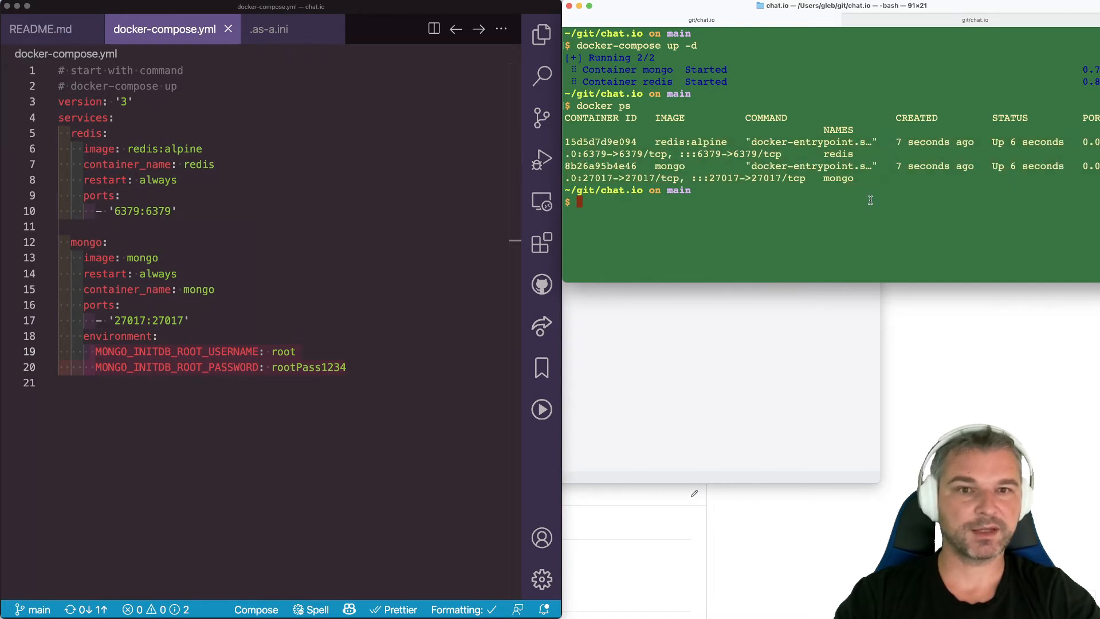
pyautogui.moveTo(796, 177)
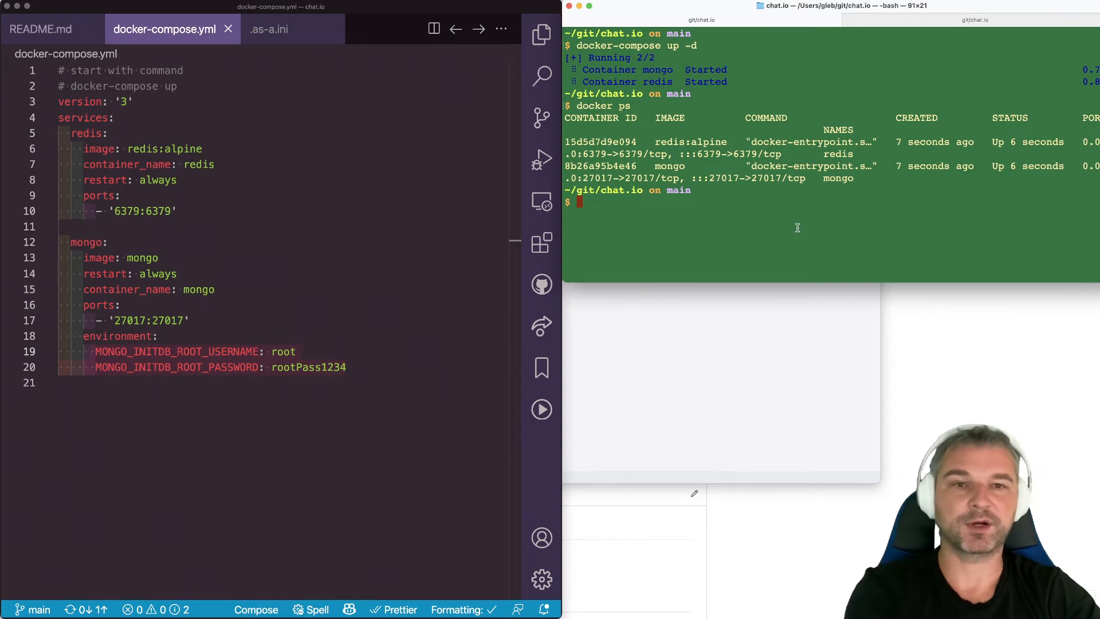
pyautogui.moveTo(808, 233)
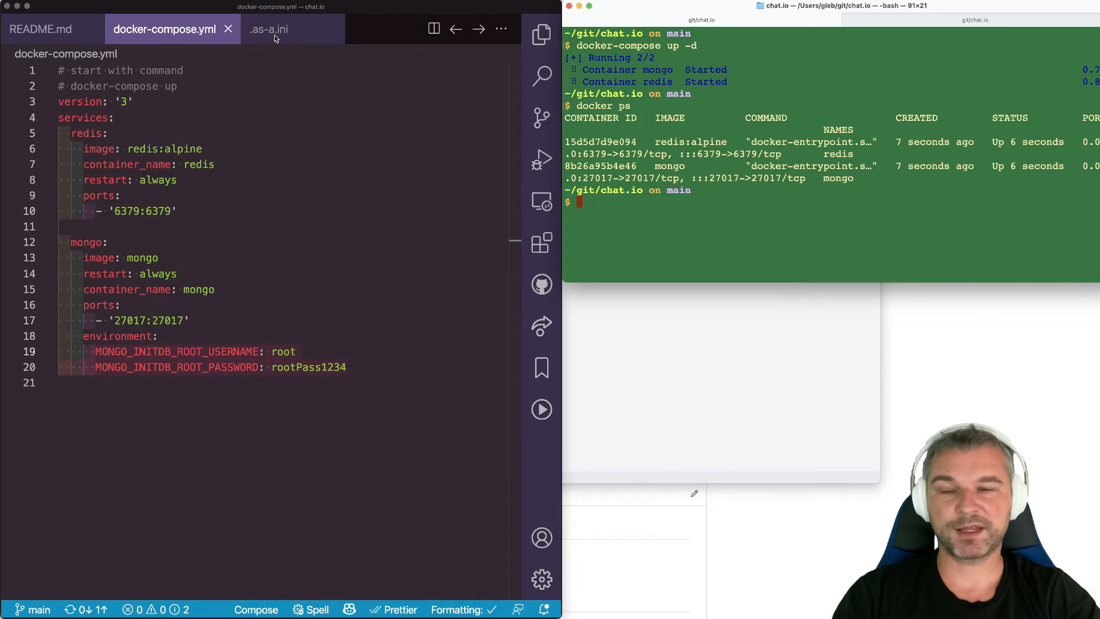
# - Launch the app with as-a chat.io npm start using the .as-a.ini profile
pyautogui.click(268, 28)
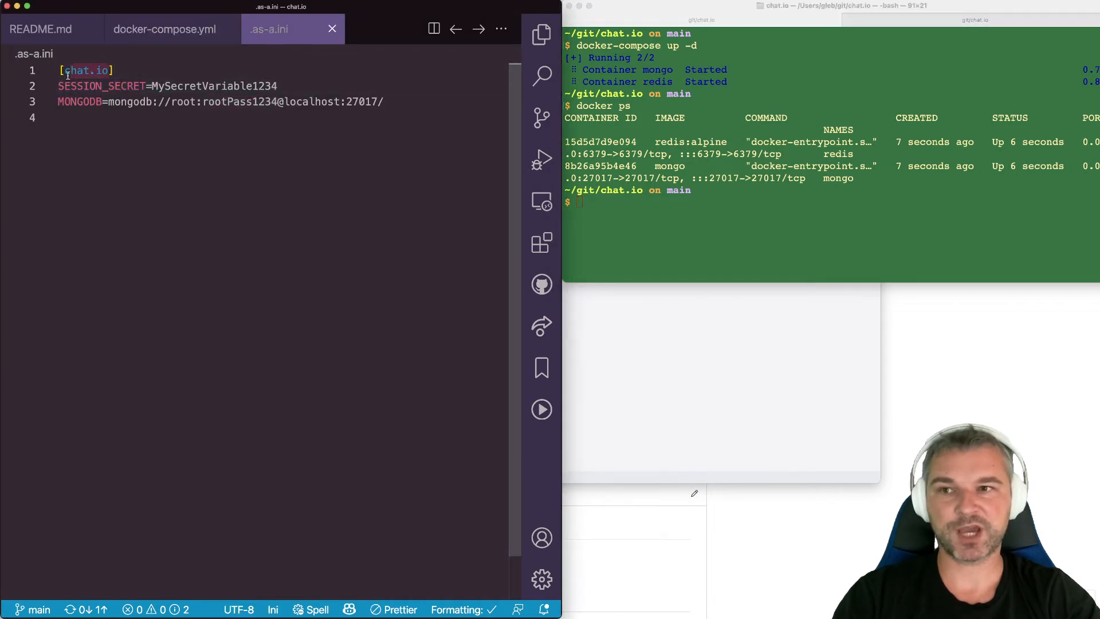
pyautogui.write('as-')
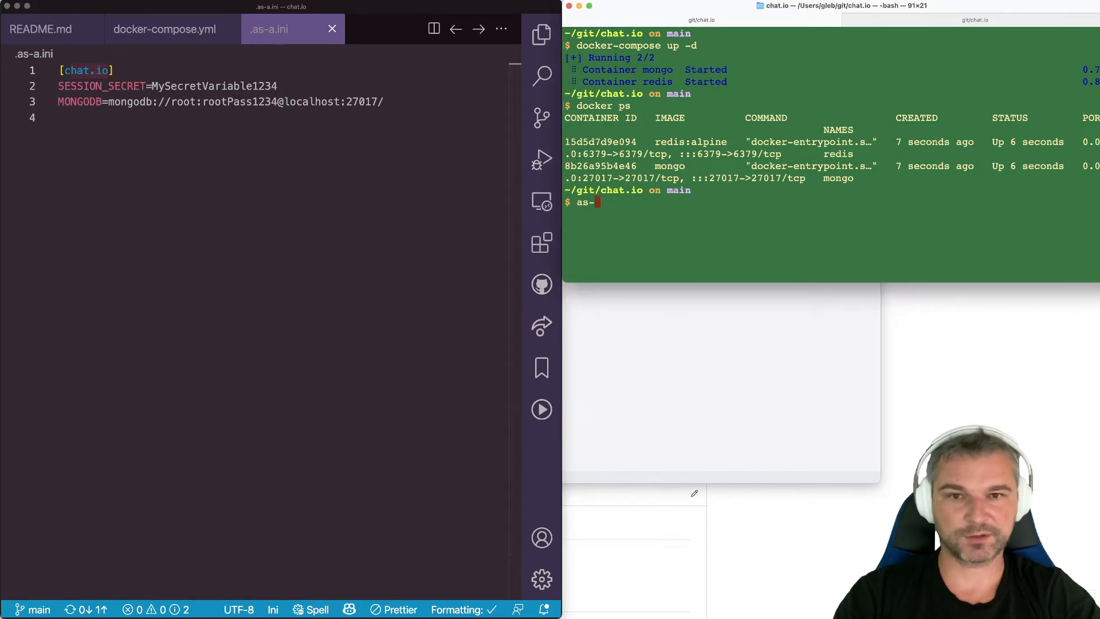
pyautogui.write('a')
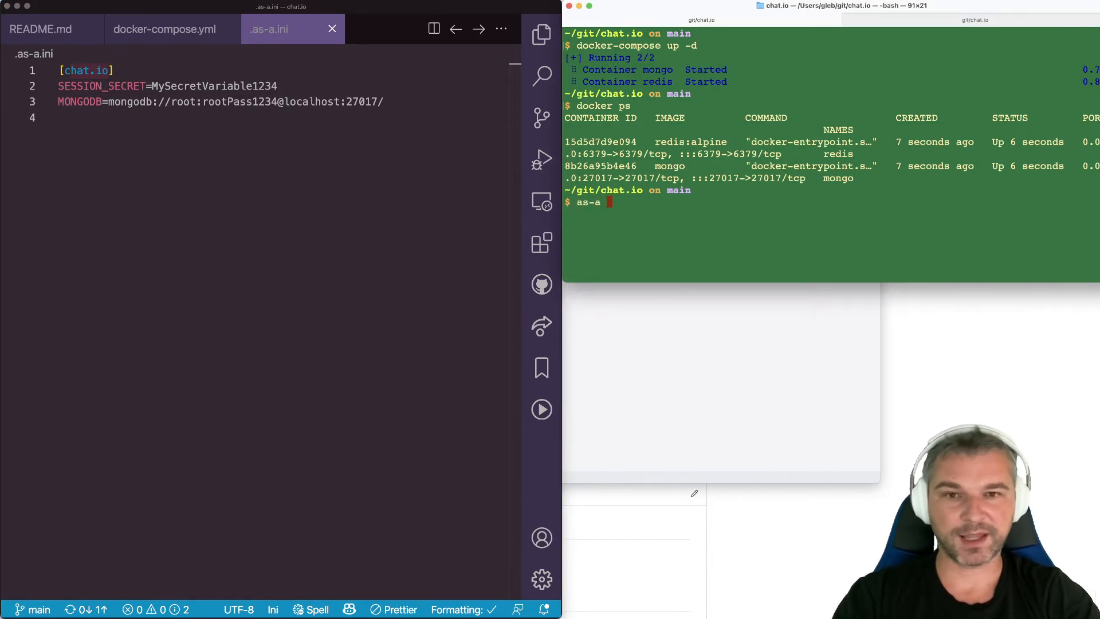
pyautogui.write('chat.io npm sta')
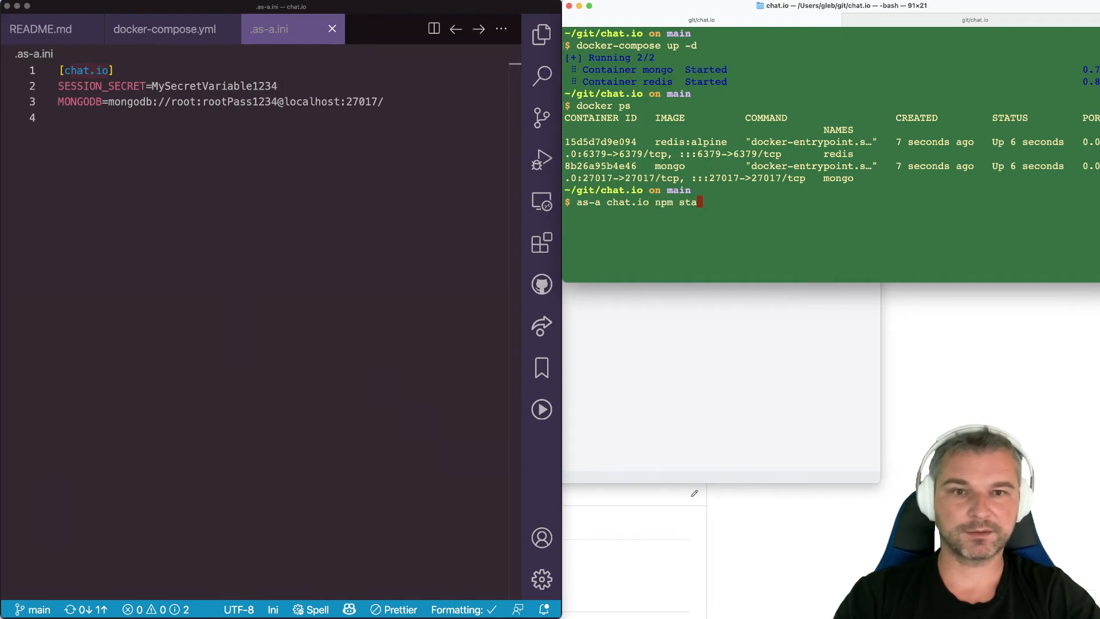
pyautogui.press('Return')
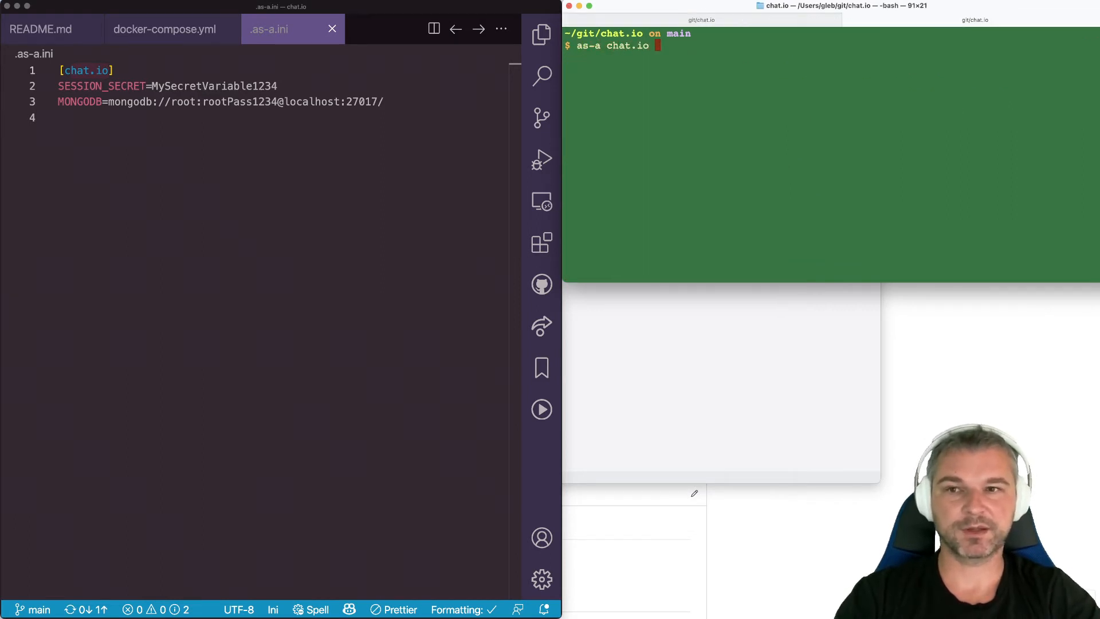
pyautogui.moveTo(129, 114)
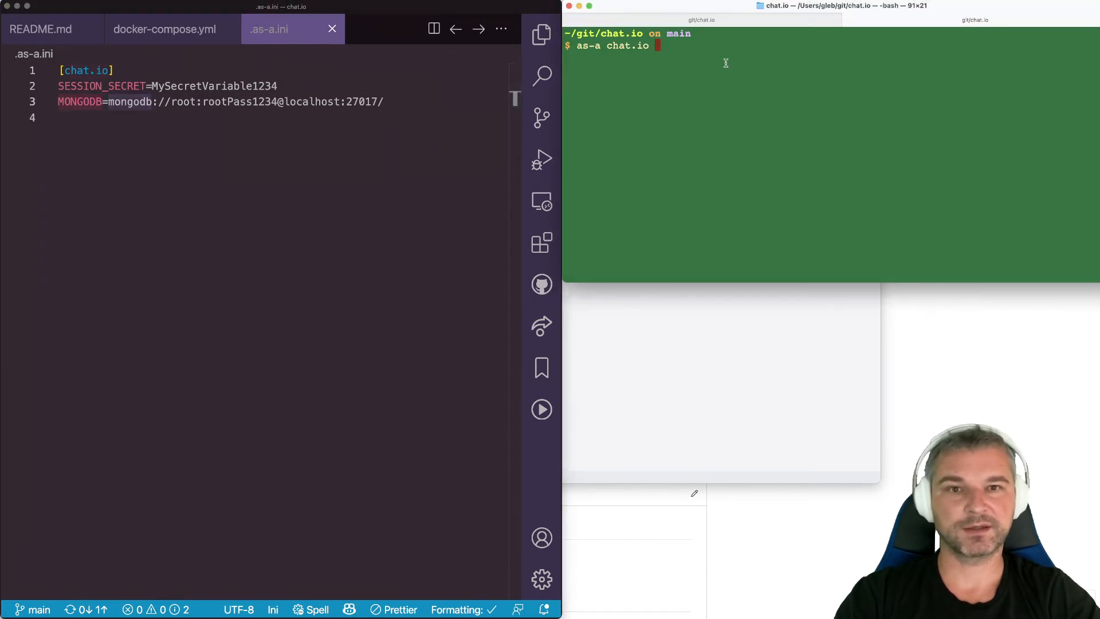
# - Launch the Cypress Test Runner via as-a chat.io npx cypress open and run the rooms spec
pyautogui.write('npx cypress open')
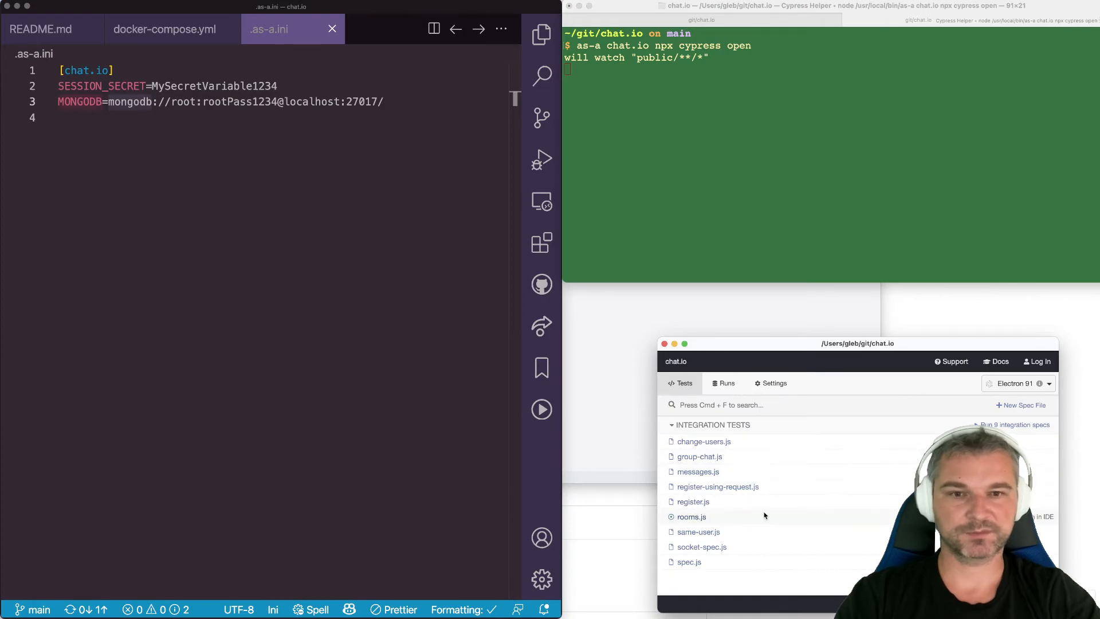
pyautogui.click(692, 516)
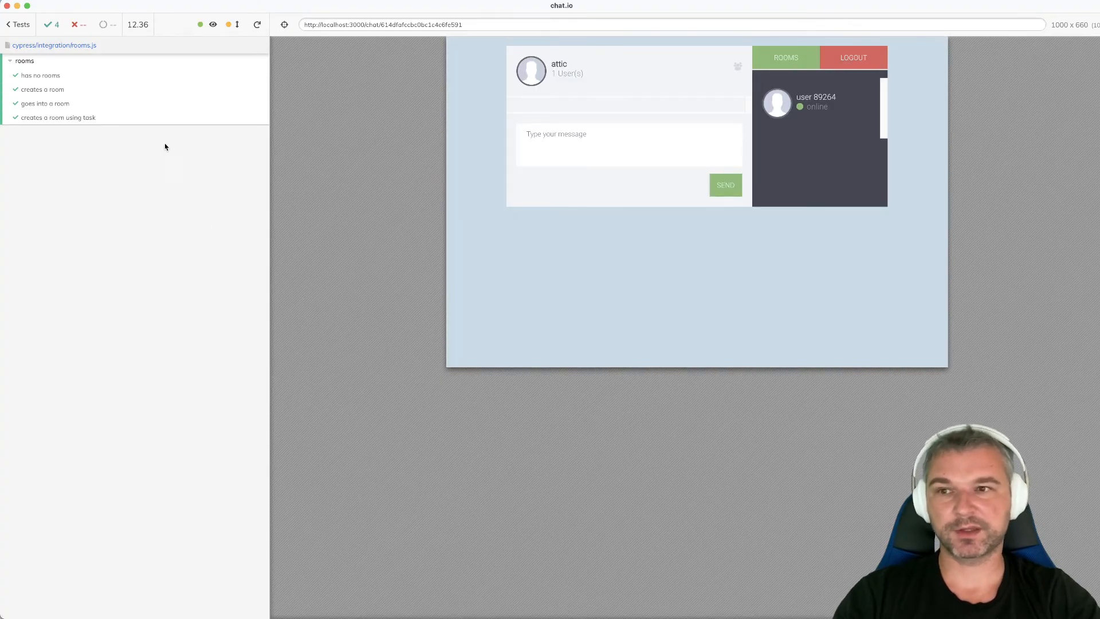
# - Expand the passing 'creates a room using task' test to show its commands
pyautogui.click(59, 117)
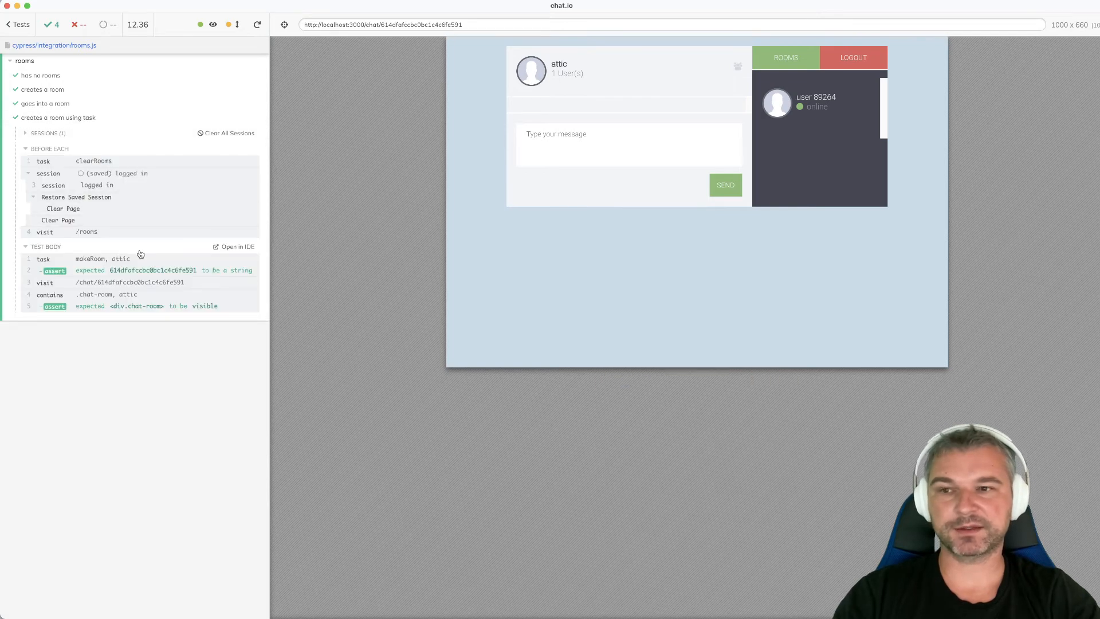
pyautogui.moveTo(127, 256)
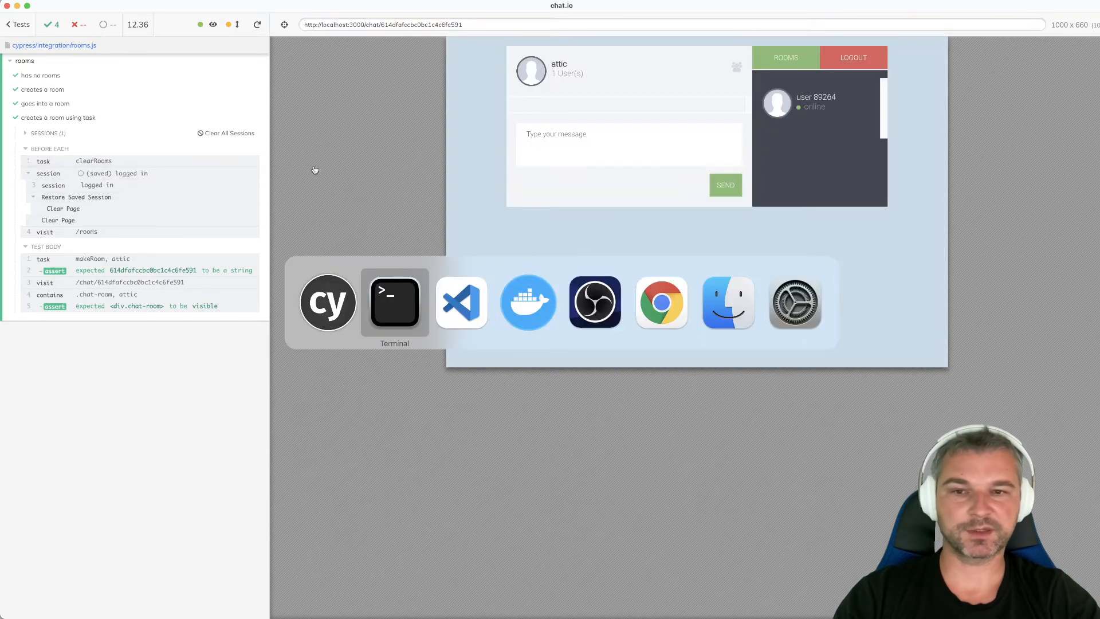
# - Bring forward the terminal running npm start and stop the chat.io server
pyautogui.click(392, 302)
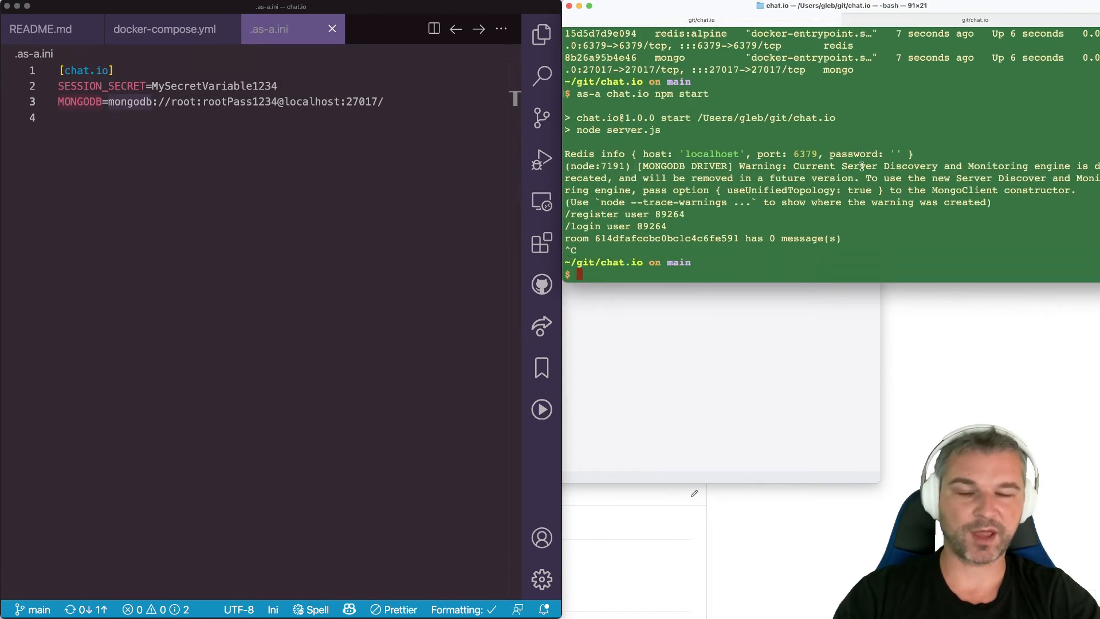
# - Walk through ci.yml's checkout, docker-compose and Cypress test steps with their env variables
pyautogui.click(200, 117)
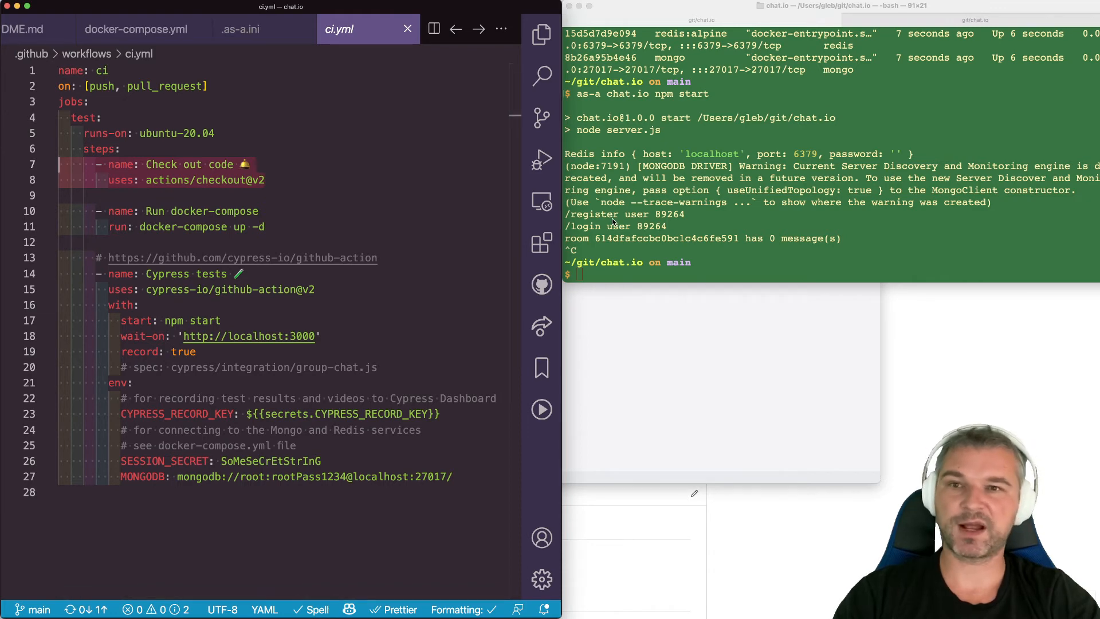
pyautogui.moveTo(231, 218)
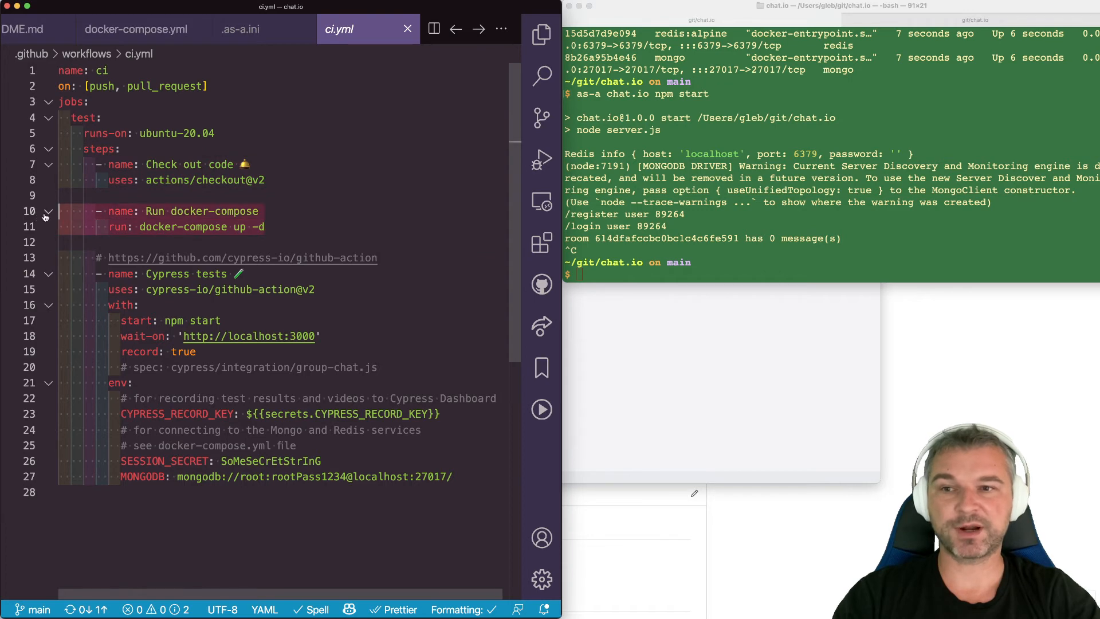
pyautogui.moveTo(388, 215)
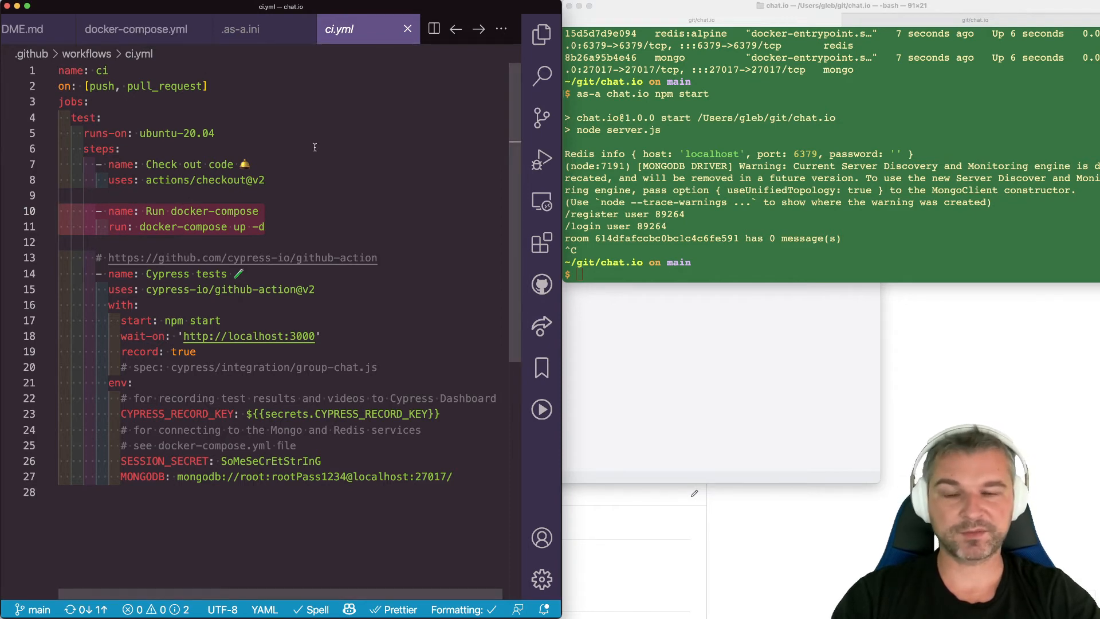
pyautogui.click(122, 274)
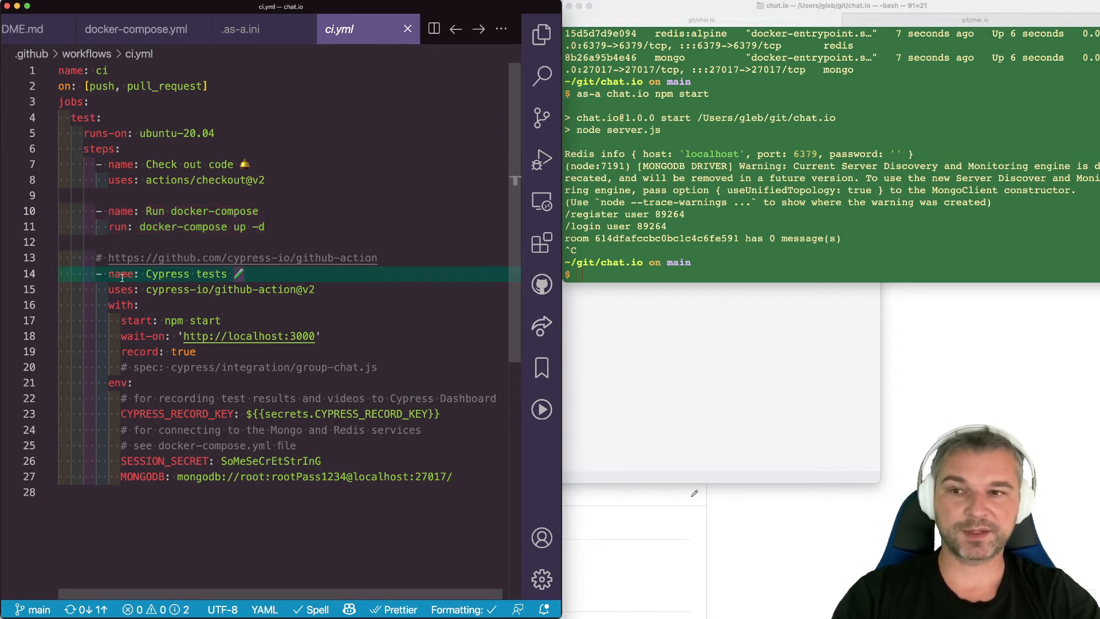
pyautogui.click(316, 289)
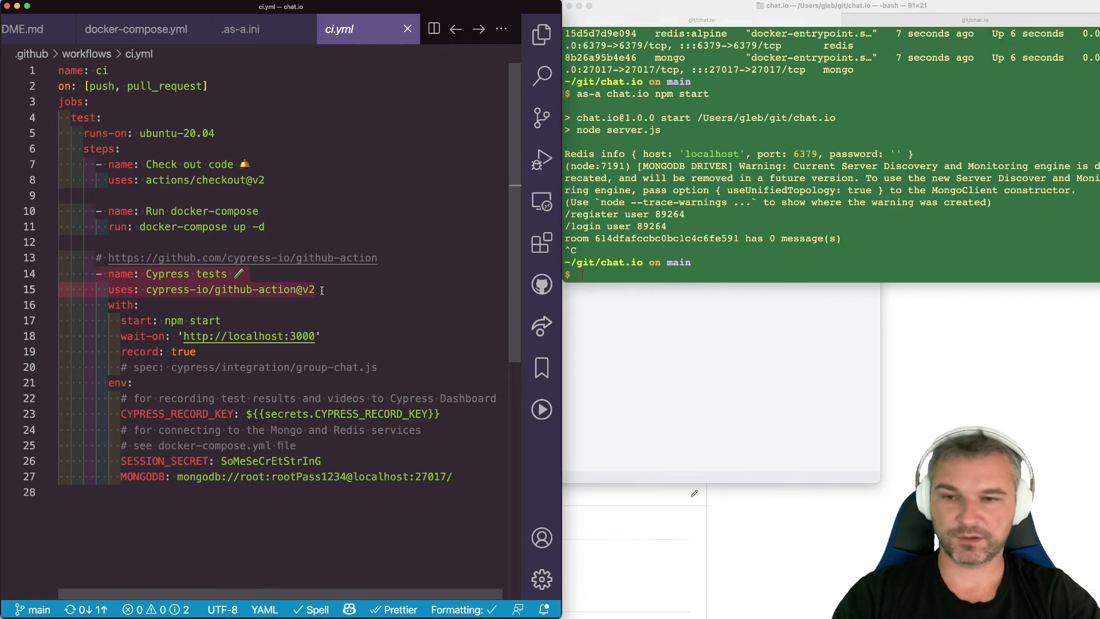
pyautogui.moveTo(327, 290)
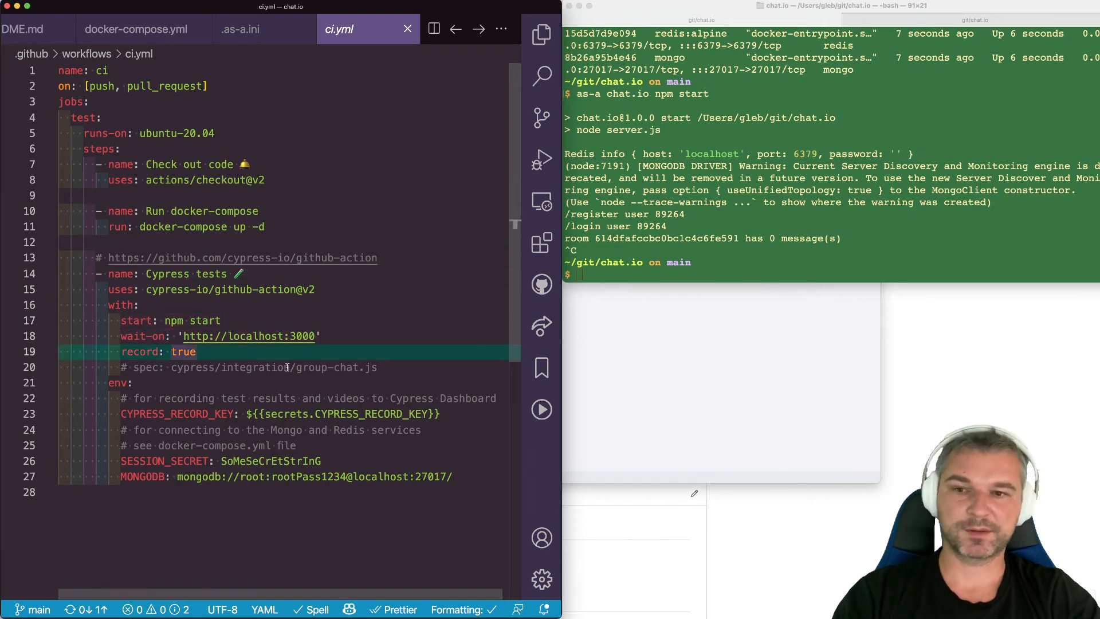
pyautogui.scroll(-3)
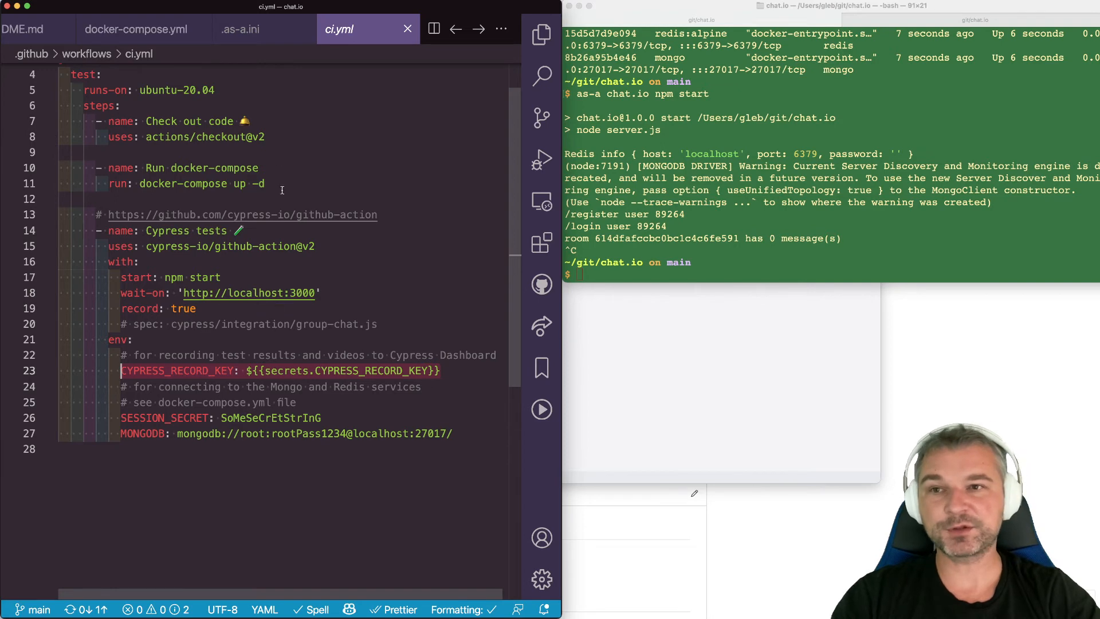
pyautogui.click(240, 29)
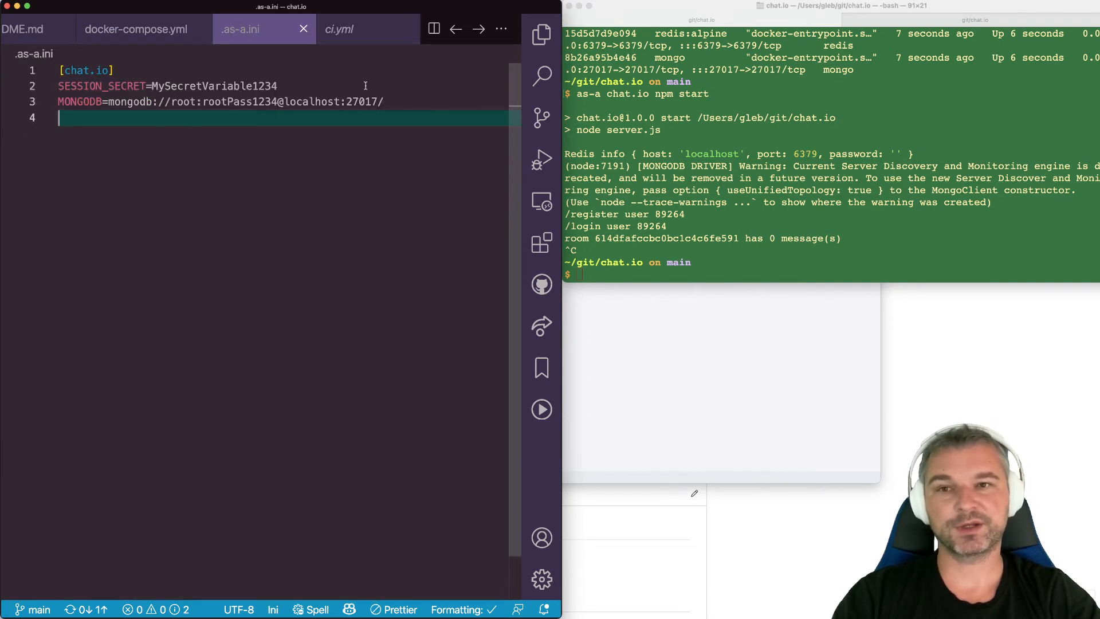
pyautogui.click(368, 29)
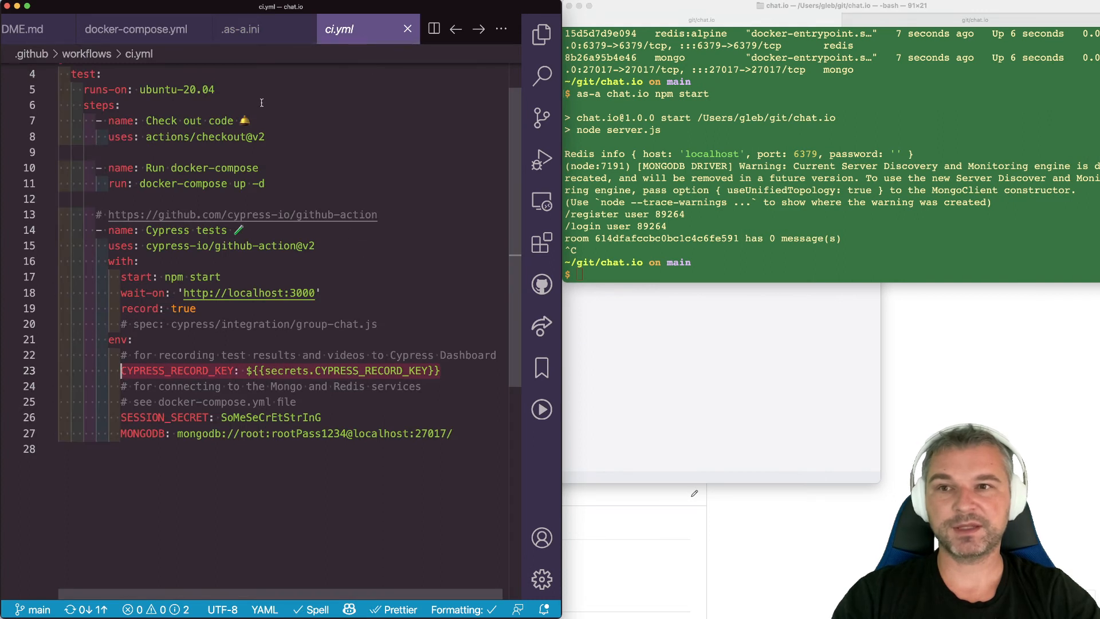
pyautogui.click(136, 29)
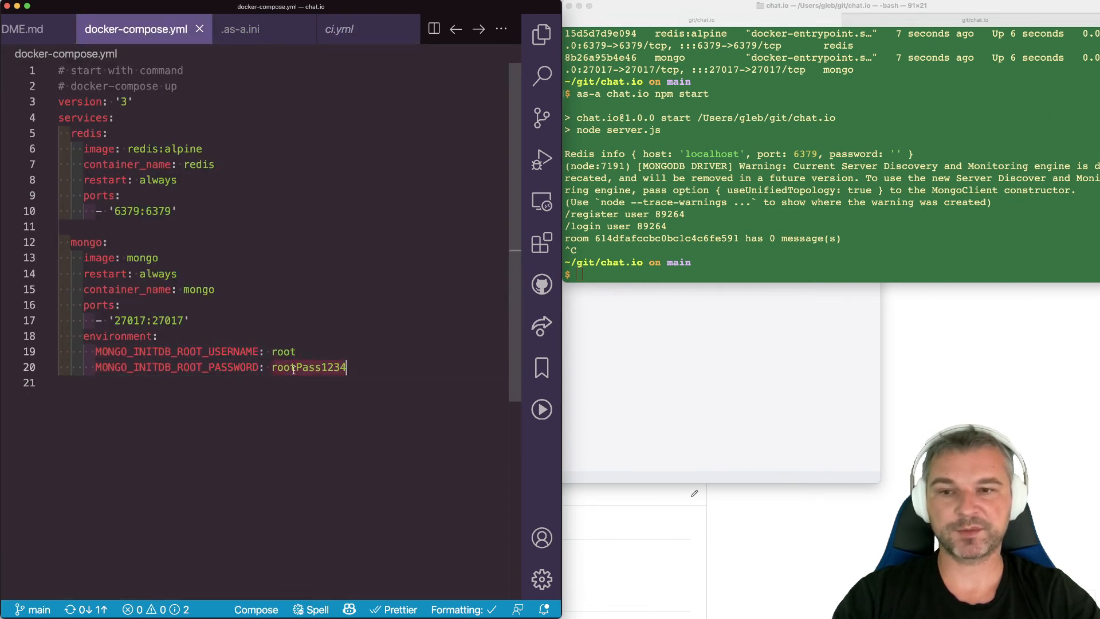
pyautogui.click(339, 28)
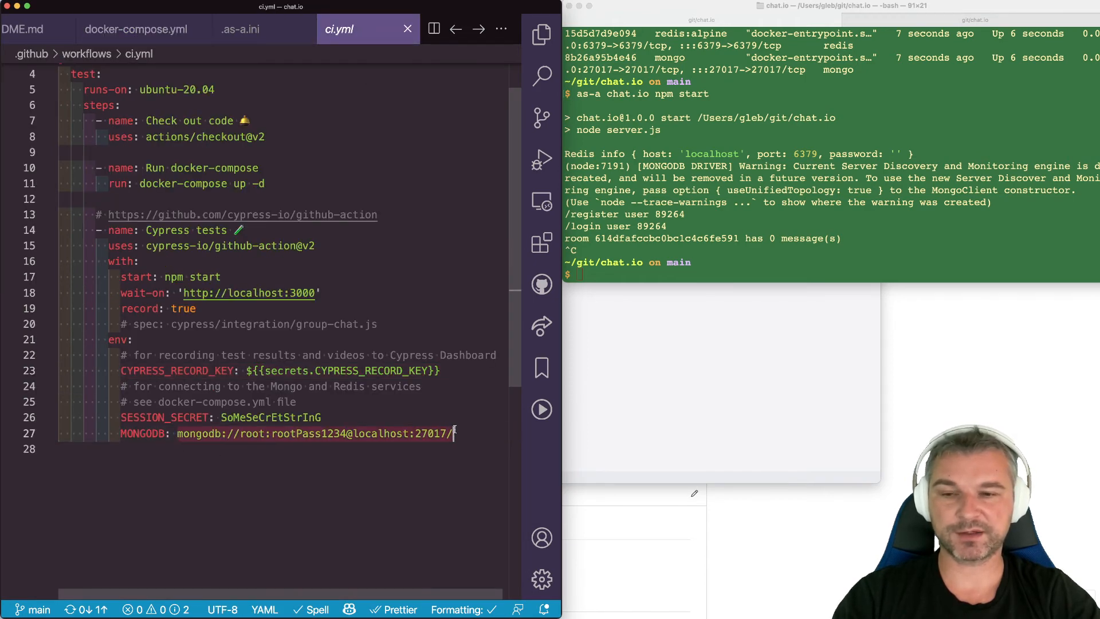
pyautogui.moveTo(248, 39)
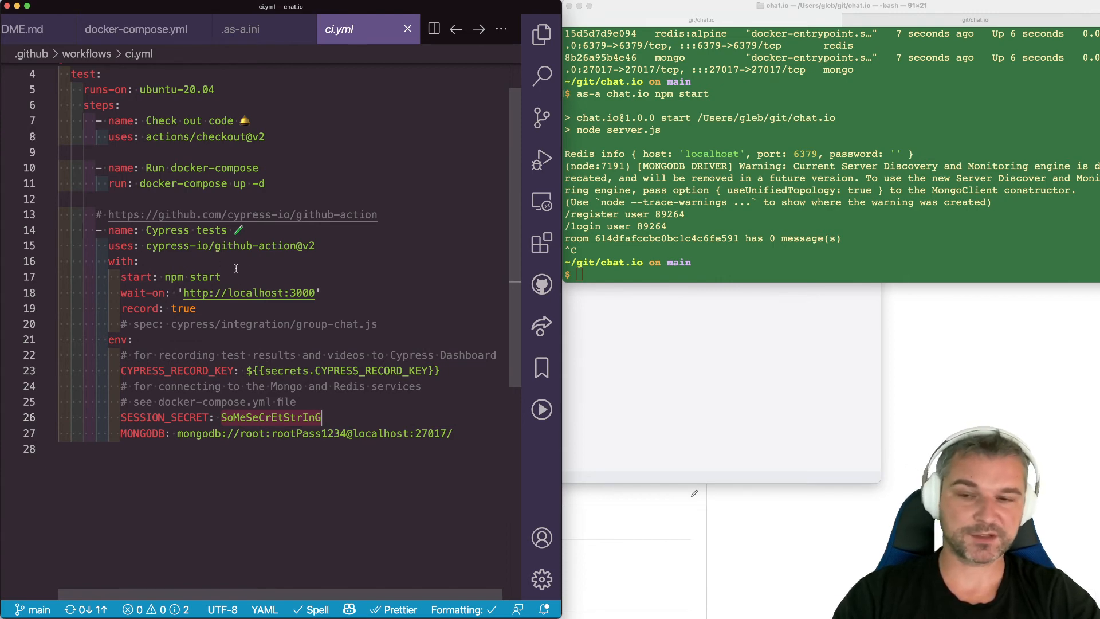
pyautogui.click(330, 417)
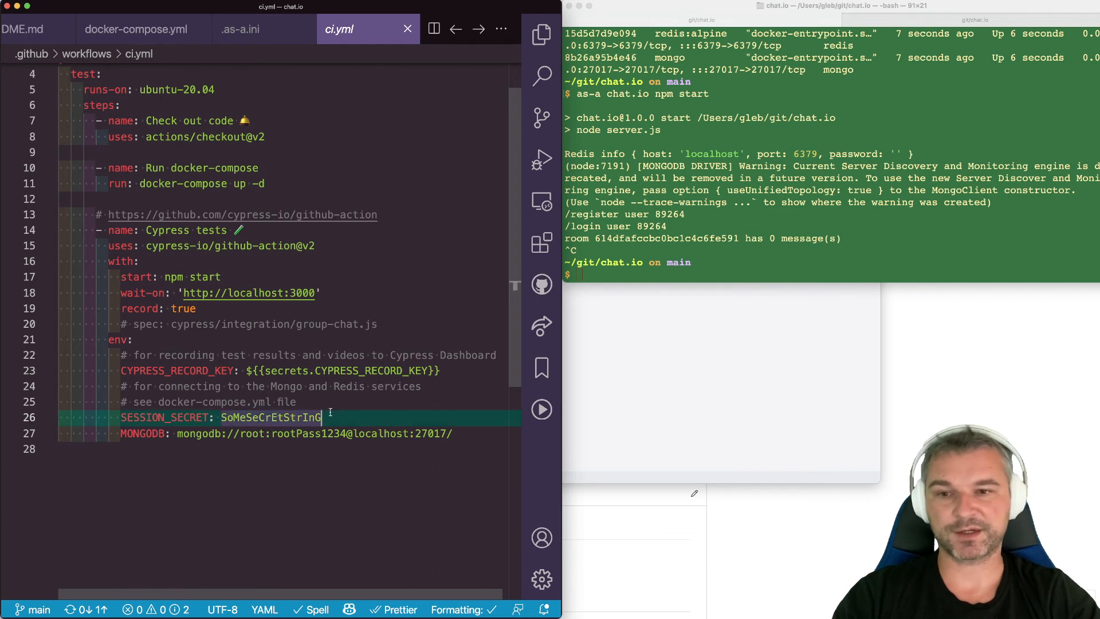
pyautogui.click(123, 433)
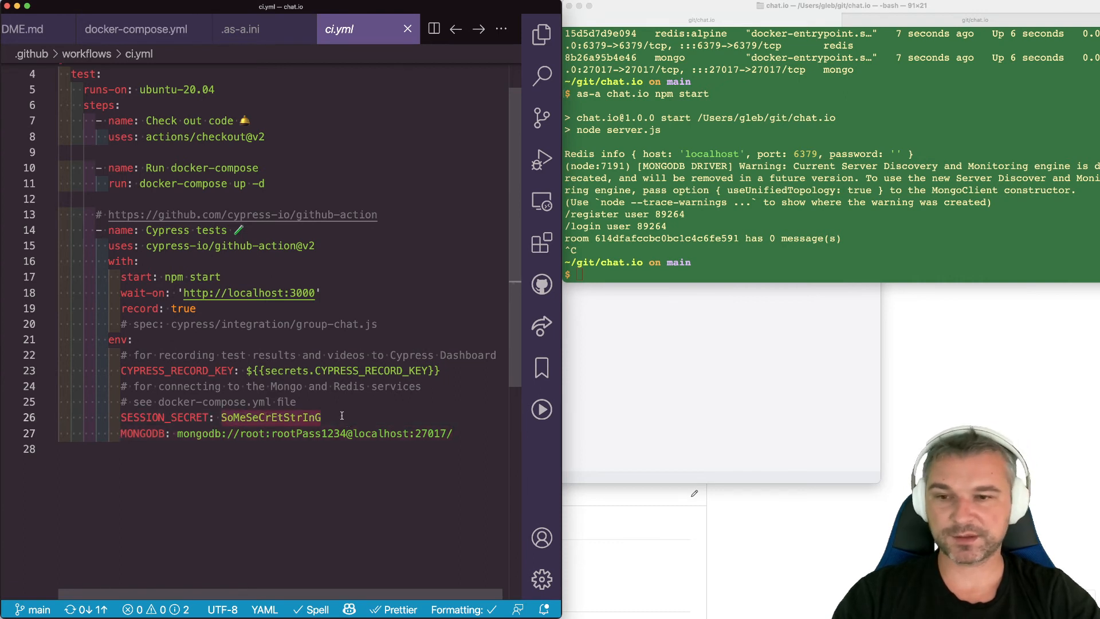
pyautogui.moveTo(364, 370)
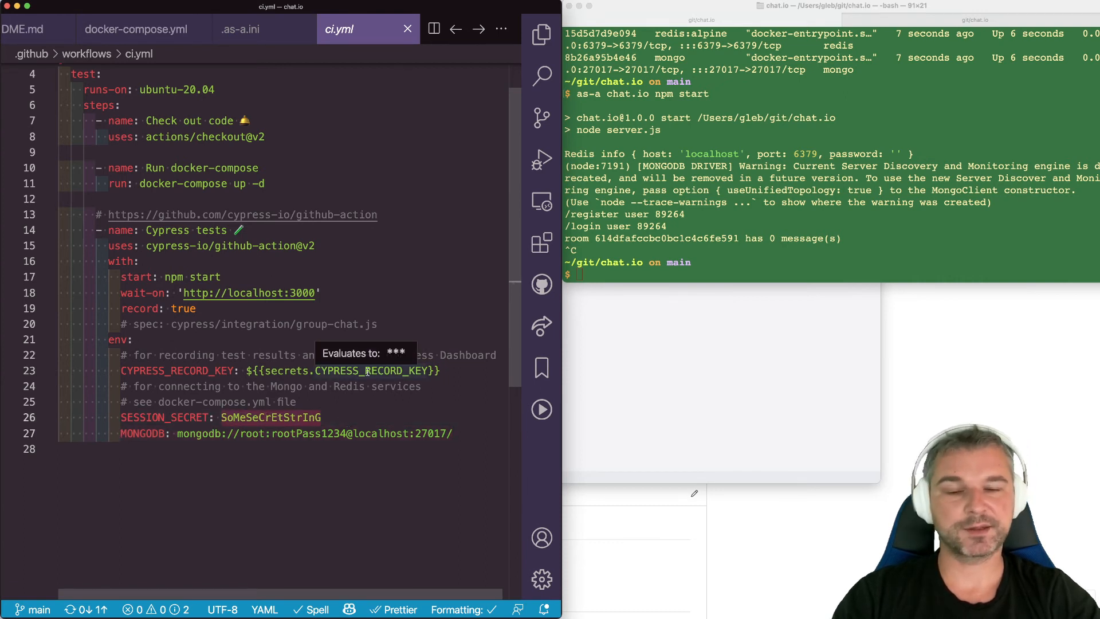
pyautogui.moveTo(370, 420)
pyautogui.write('gempty "use')
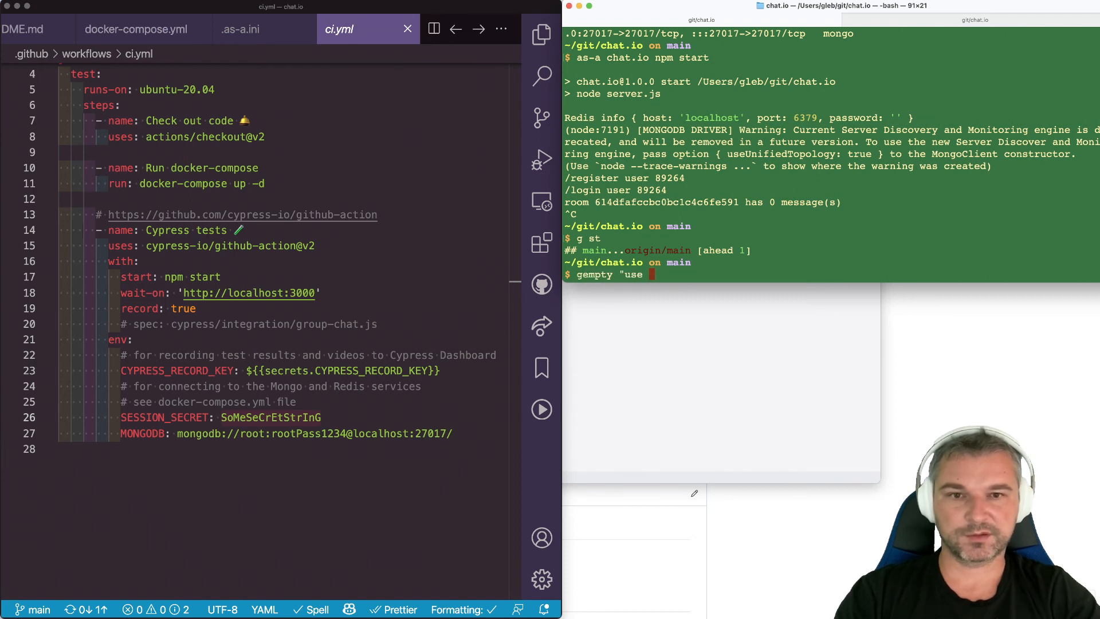
# - Commit and push the changes as "use docker-compose" with gempty
pyautogui.write('docker-compose')
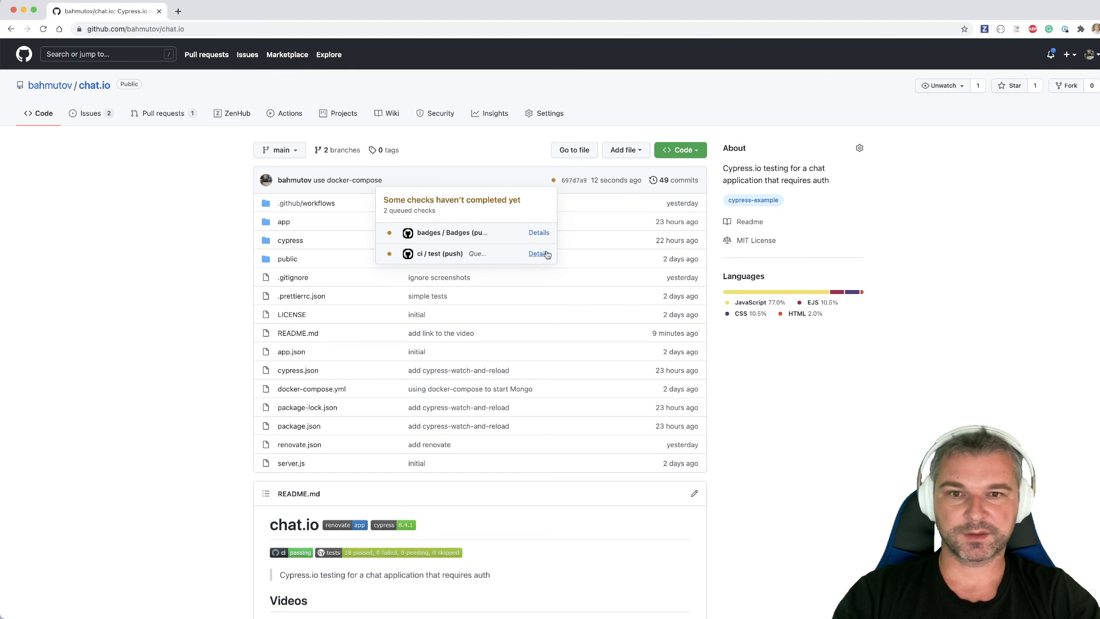
# - Watch the ci test job log through docker-compose setup into the first Cypress spec, change-users.js
pyautogui.click(538, 254)
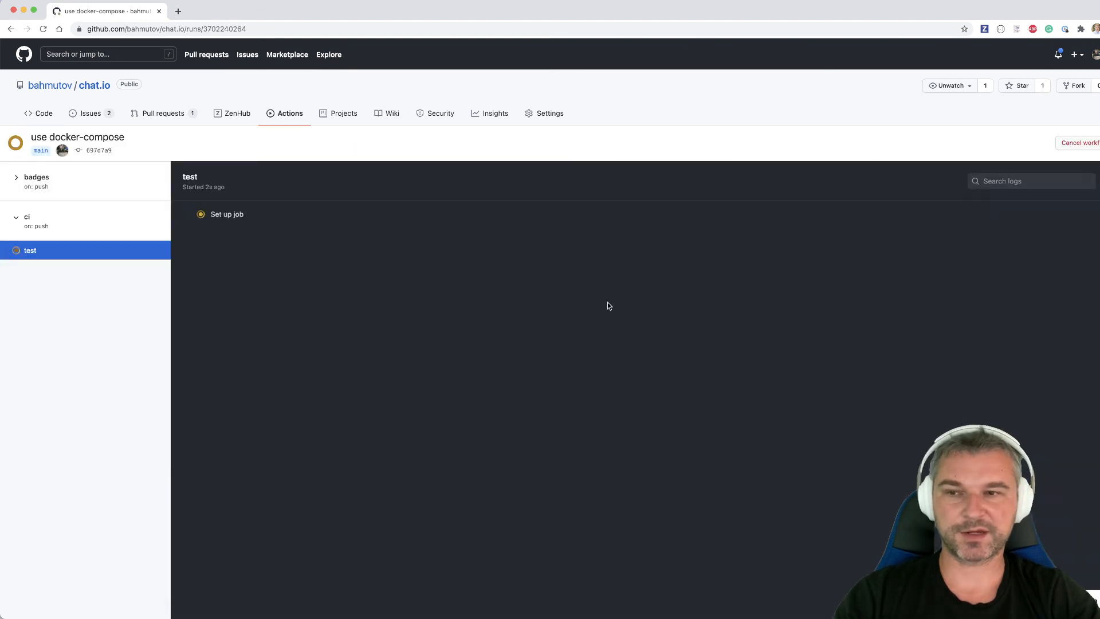
pyautogui.moveTo(23, 313)
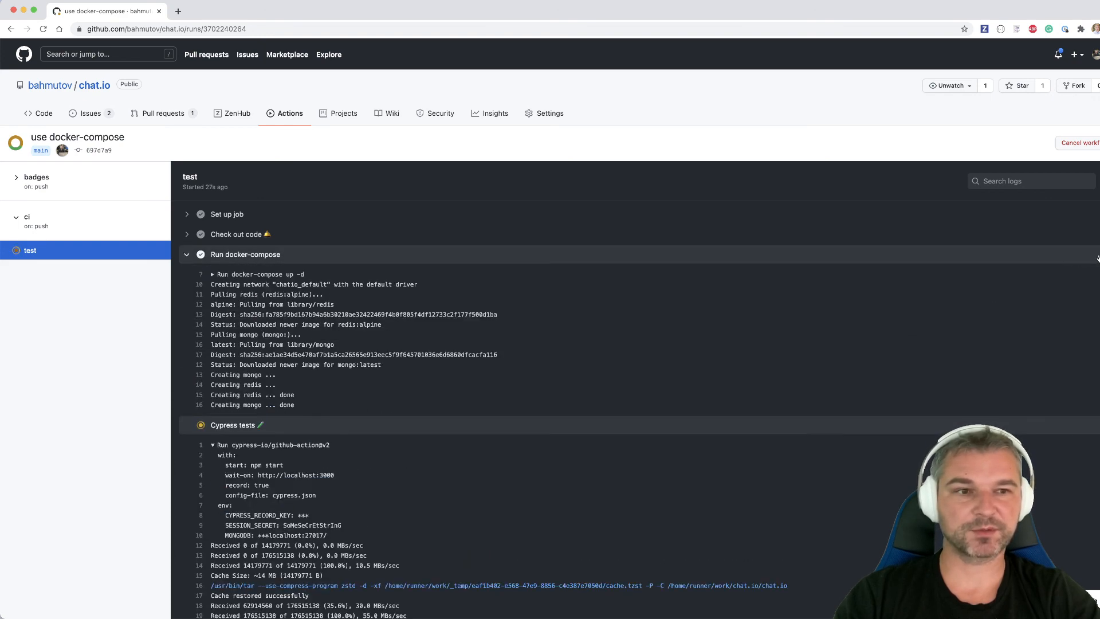
pyautogui.scroll(-3)
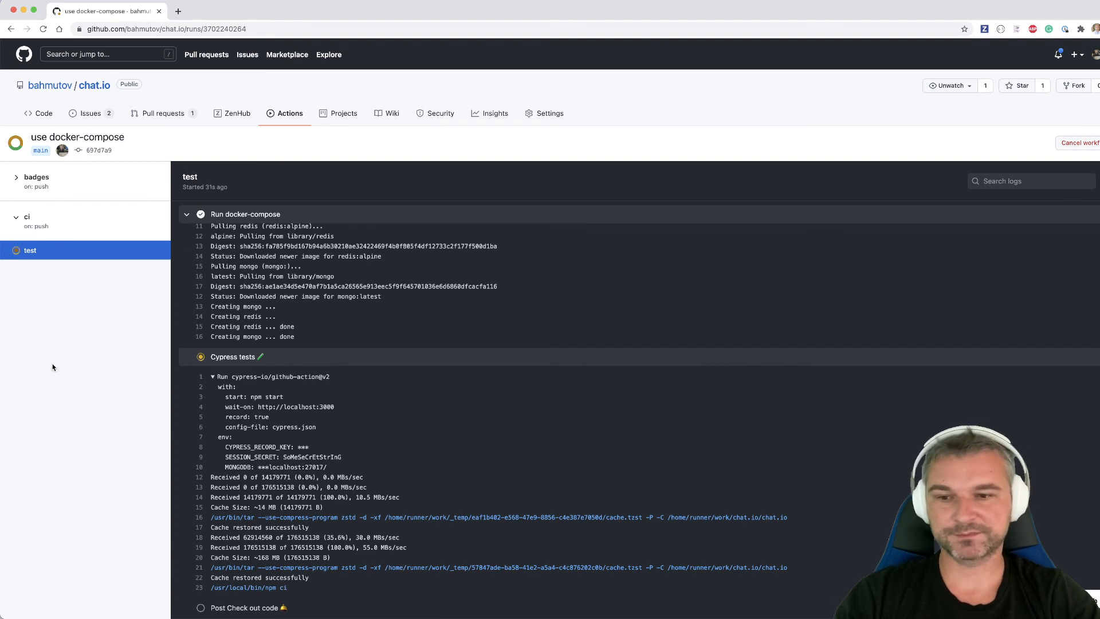
pyautogui.scroll(-3)
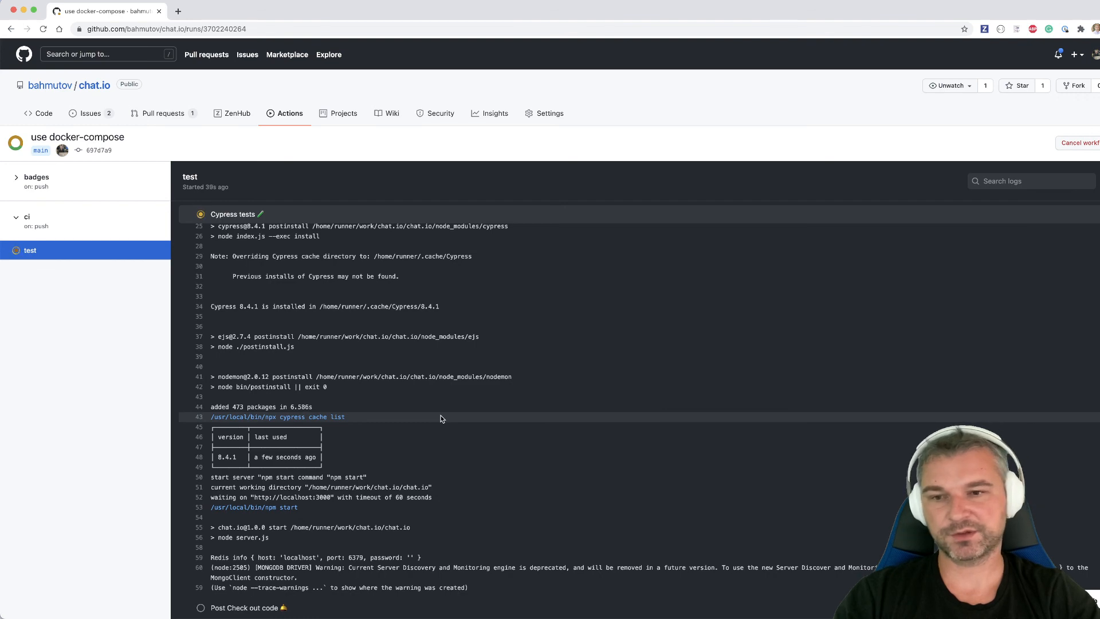
pyautogui.scroll(-3)
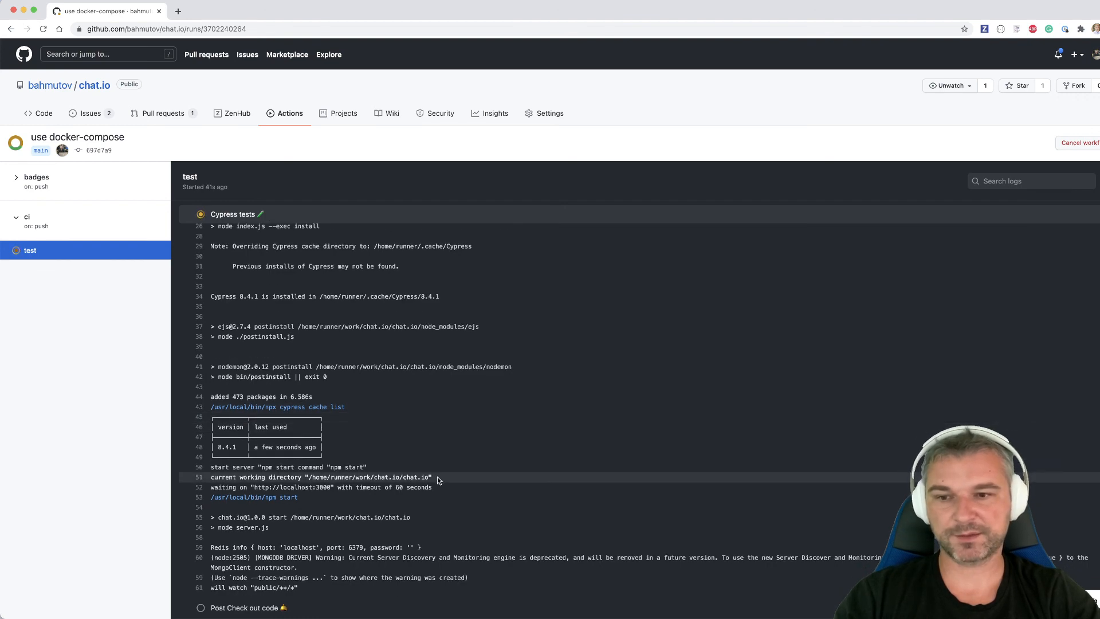
pyautogui.scroll(-3)
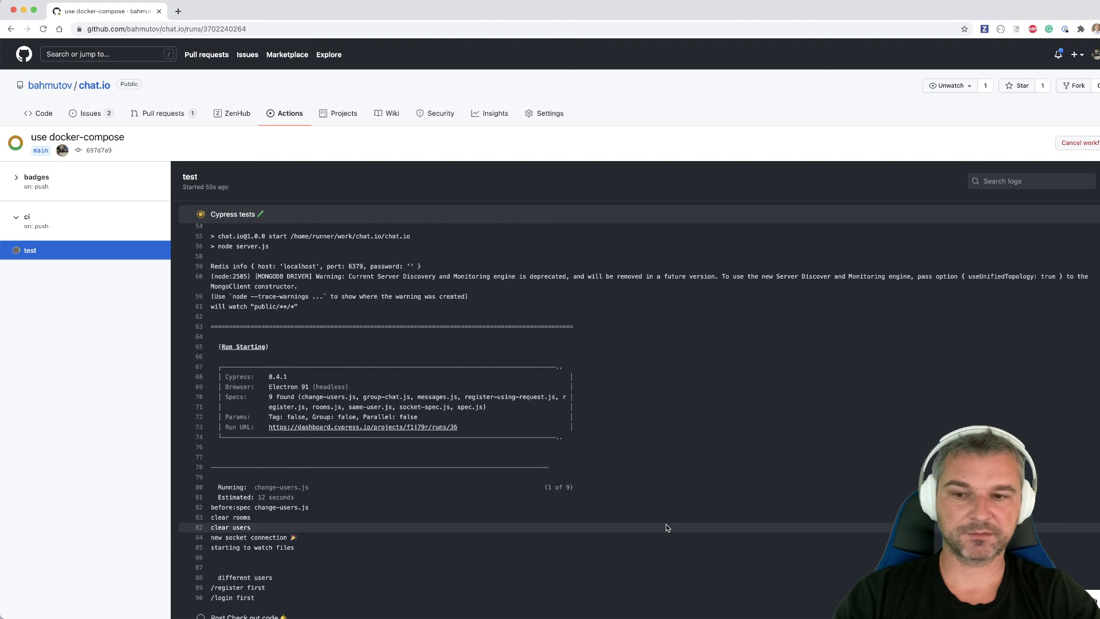
pyautogui.scroll(-3)
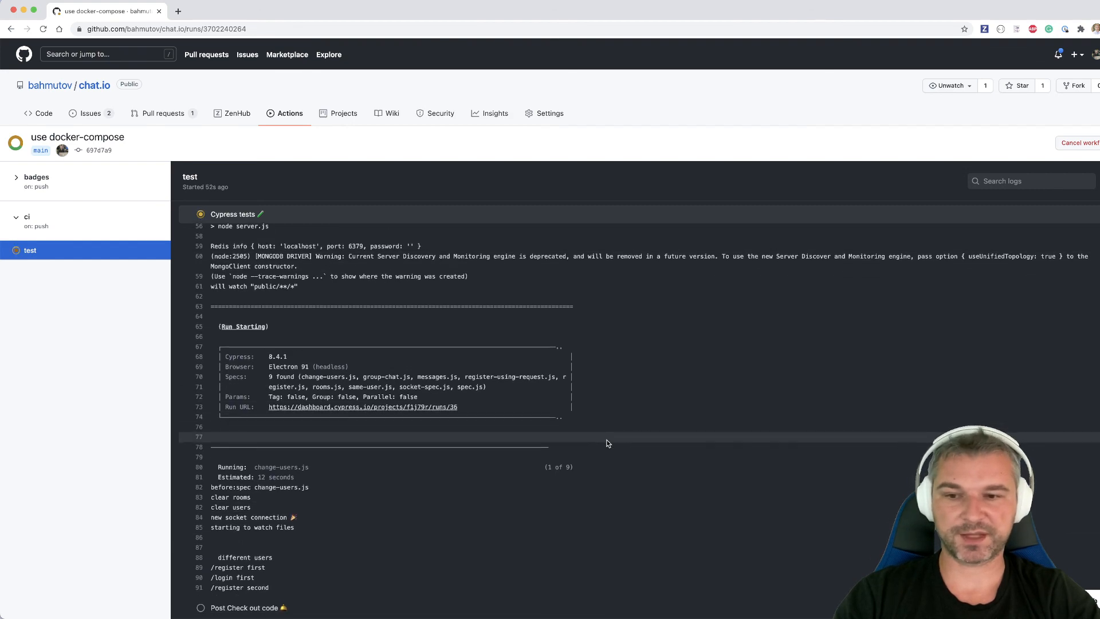